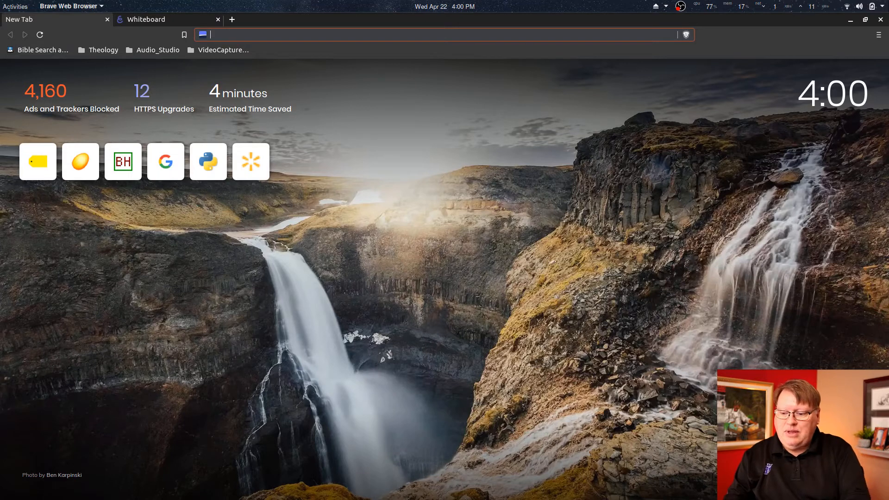
Navigate to the Desmos home page by entering 'desmos' in the address bar
{"action": "type", "text": "desmos.com"}
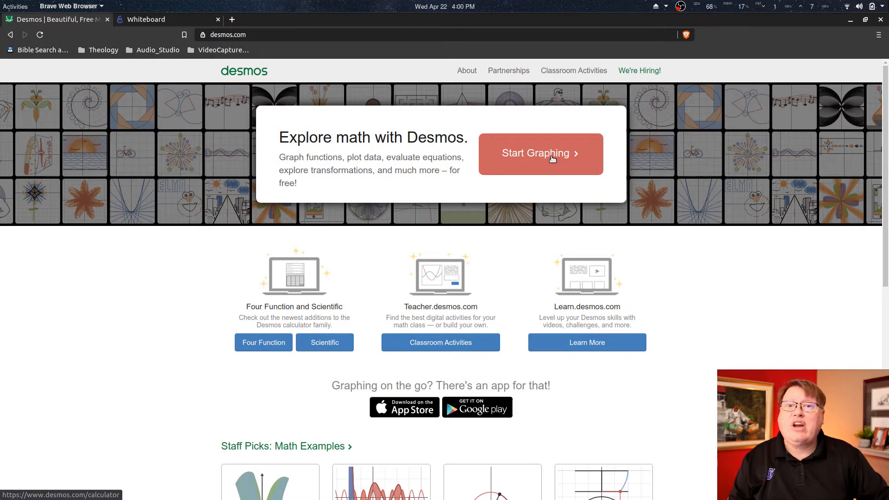
Launch a blank untitled graph from the Start Graphing button
{"action": "left_click", "coordinate": [540, 153]}
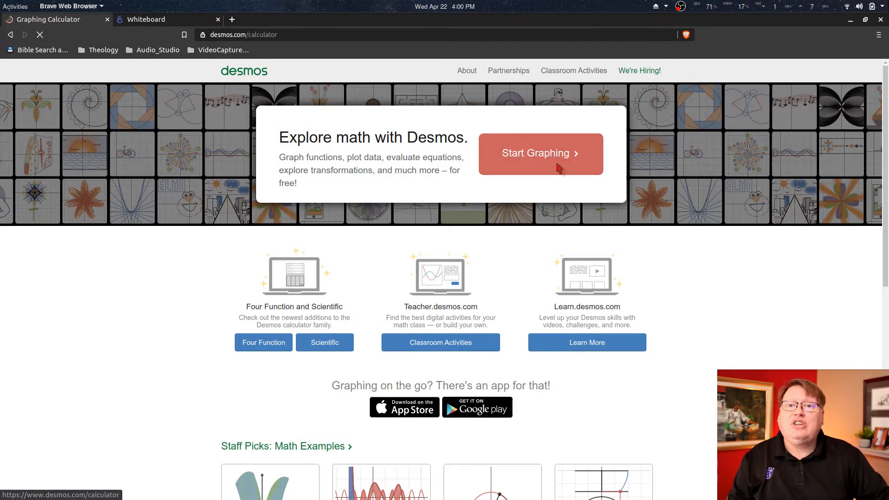
{"action": "left_click", "coordinate": [539, 153]}
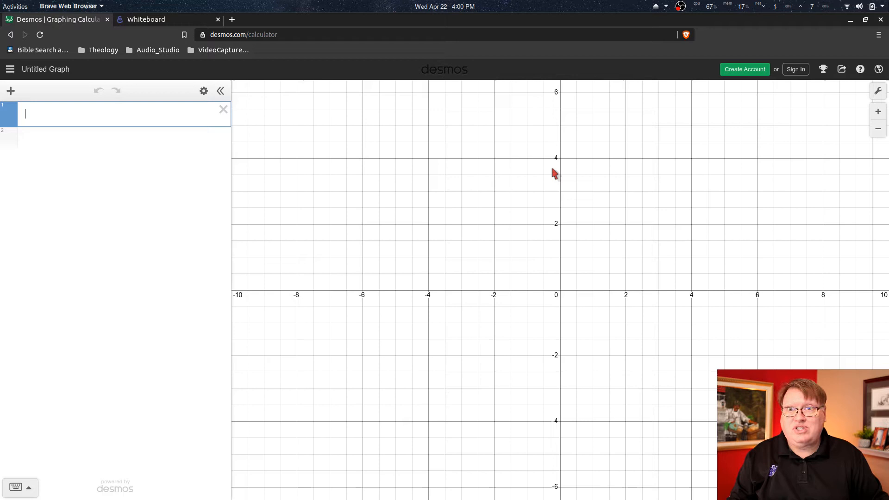
{"action": "mouse_move", "coordinate": [5, 221]}
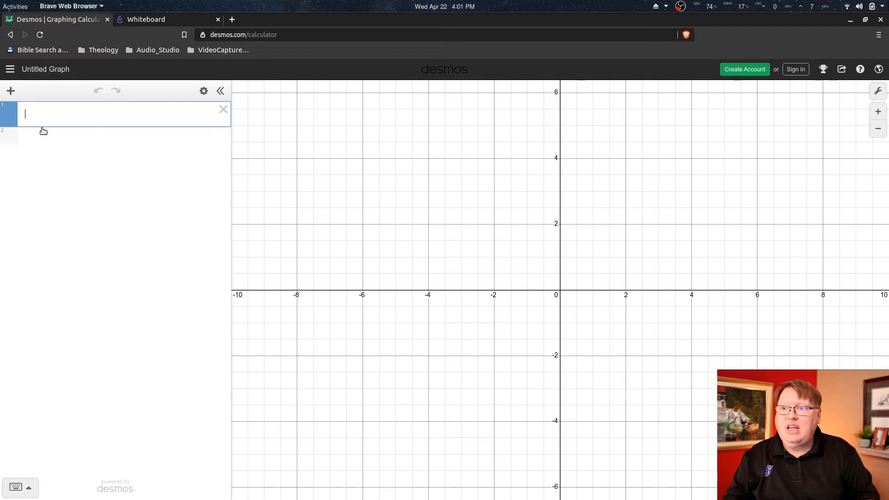
Enter f(x)=0.5(x-6)(x-2)(x+4) on the first expression line
{"action": "type", "text": "f(x)"}
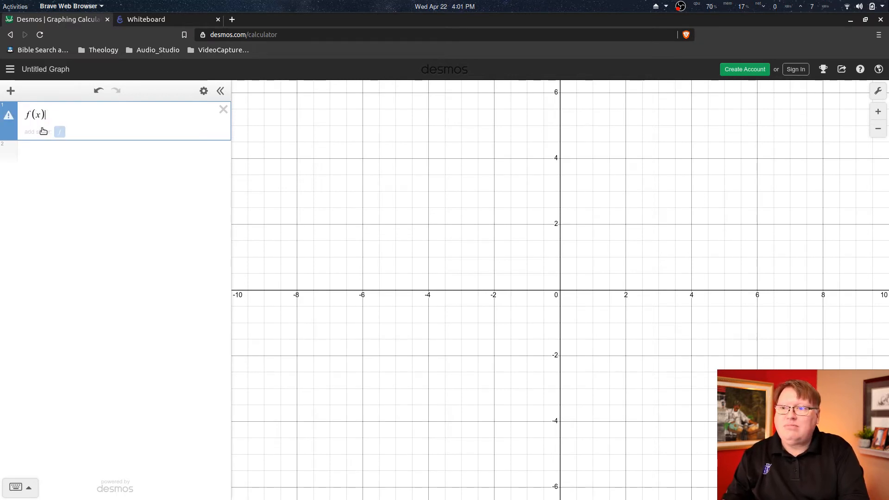
{"action": "type", "text": "="}
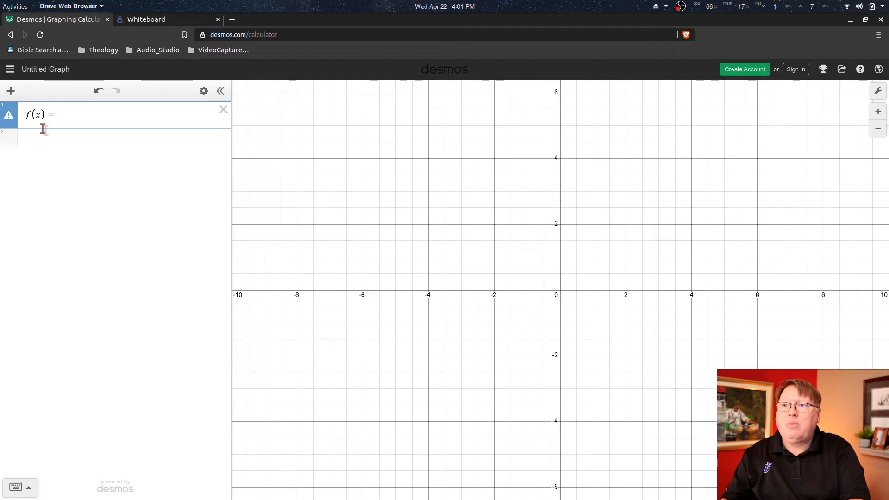
{"action": "left_click", "coordinate": [55, 115]}
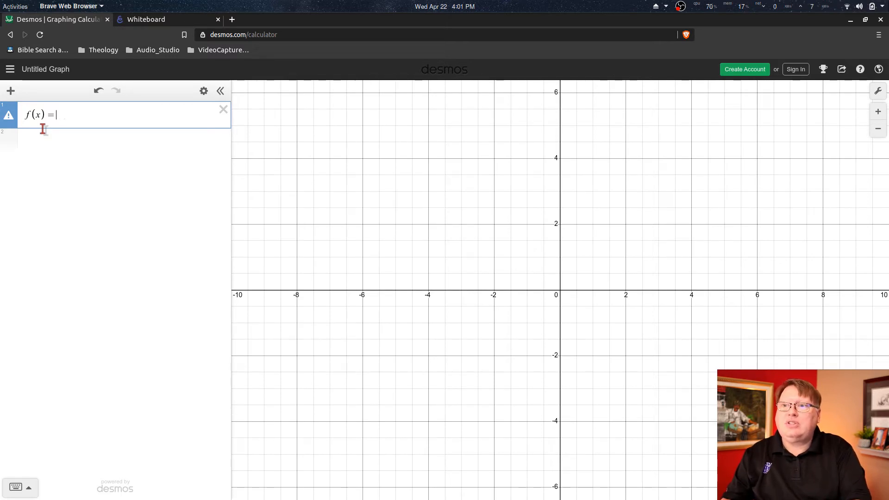
{"action": "type", "text": "0.5"}
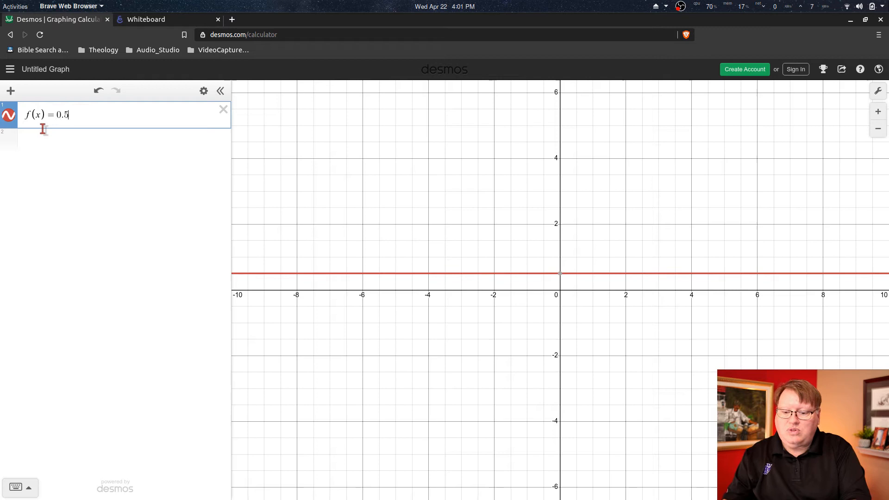
{"action": "type", "text": "(x)"}
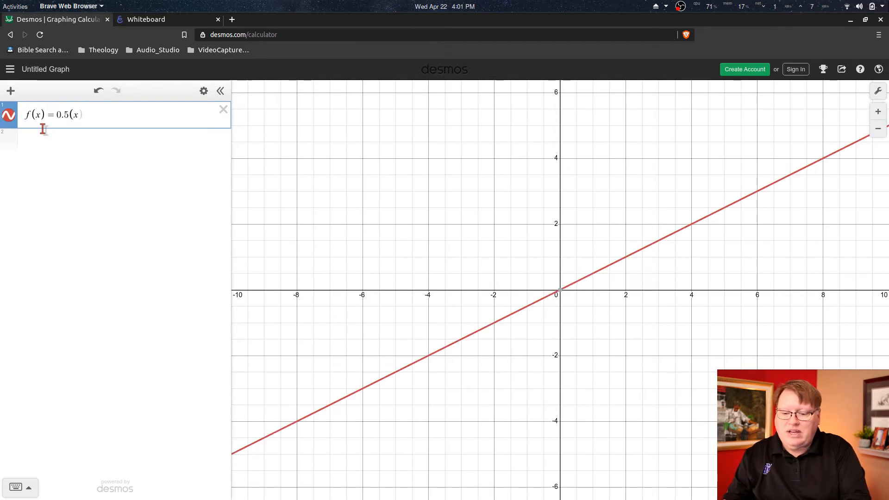
{"action": "type", "text": "-"}
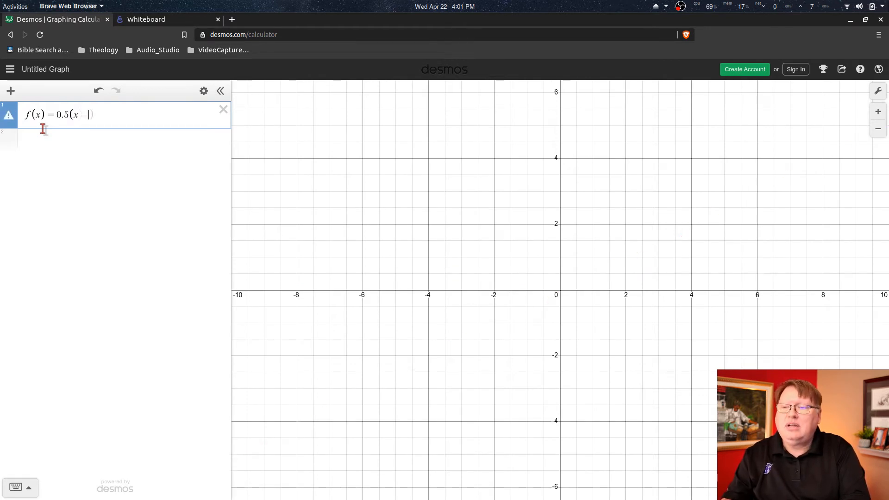
{"action": "type", "text": "6)"}
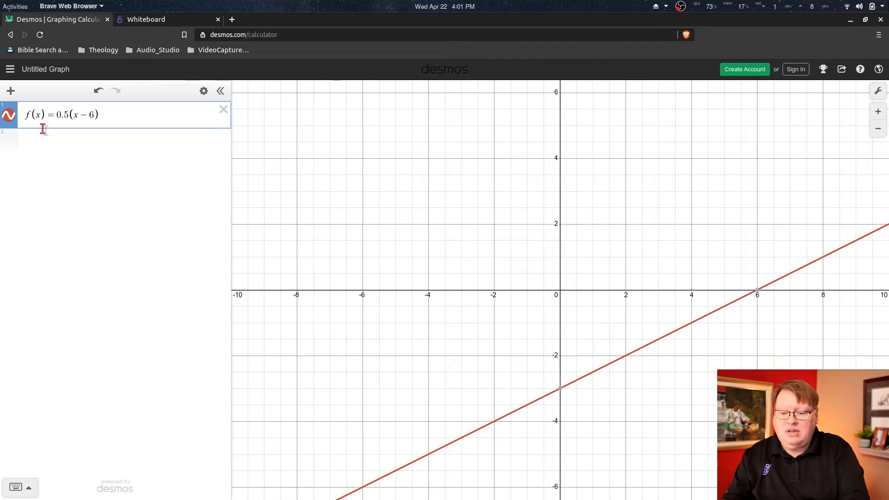
{"action": "type", "text": "(x"}
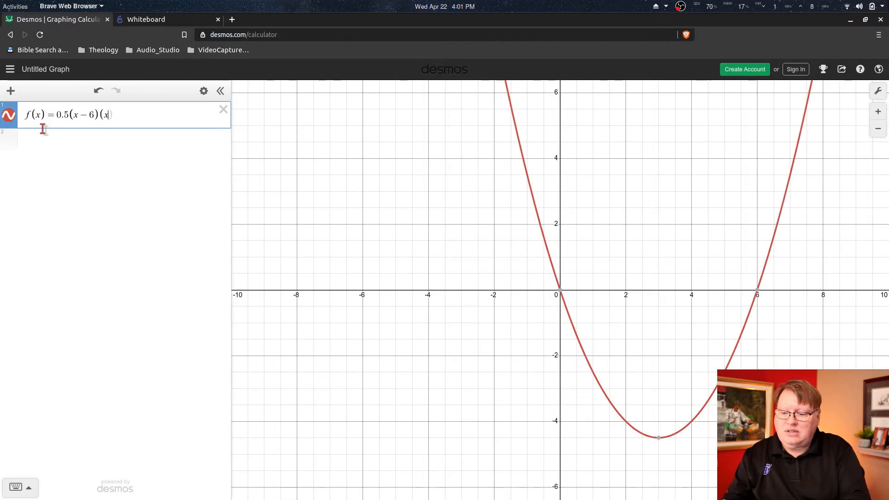
{"action": "type", "text": "-2)("}
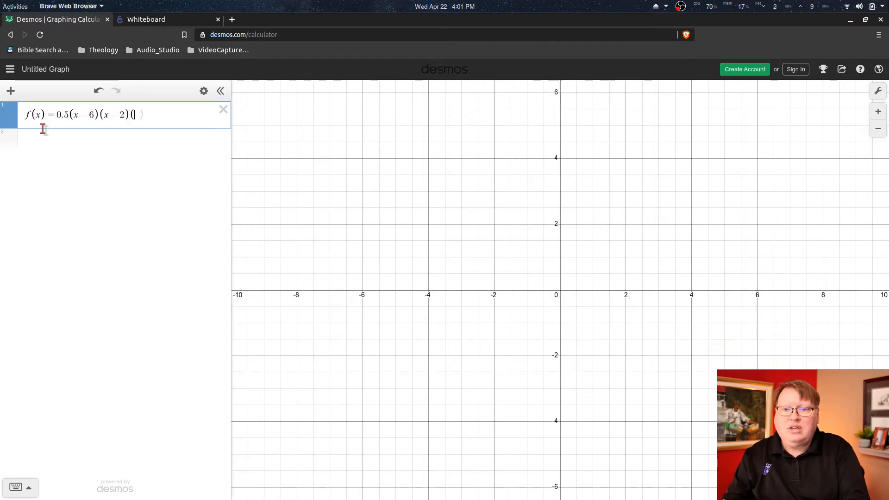
{"action": "type", "text": "x"}
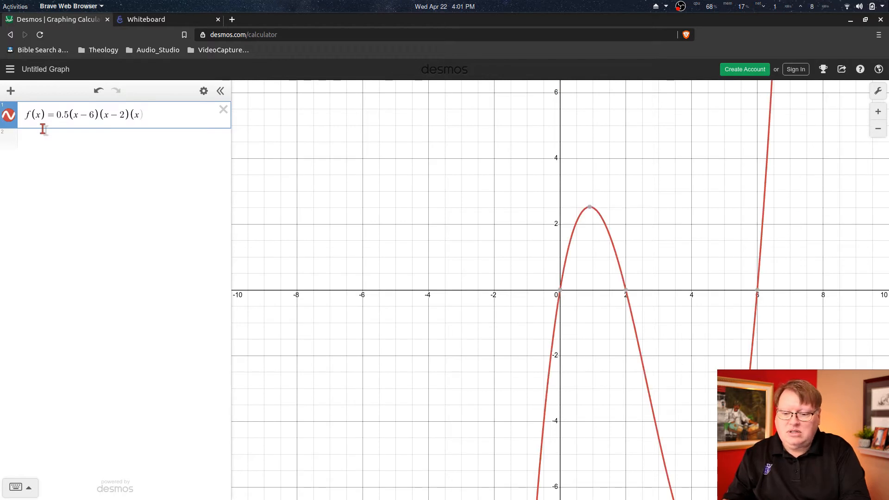
{"action": "type", "text": "+"}
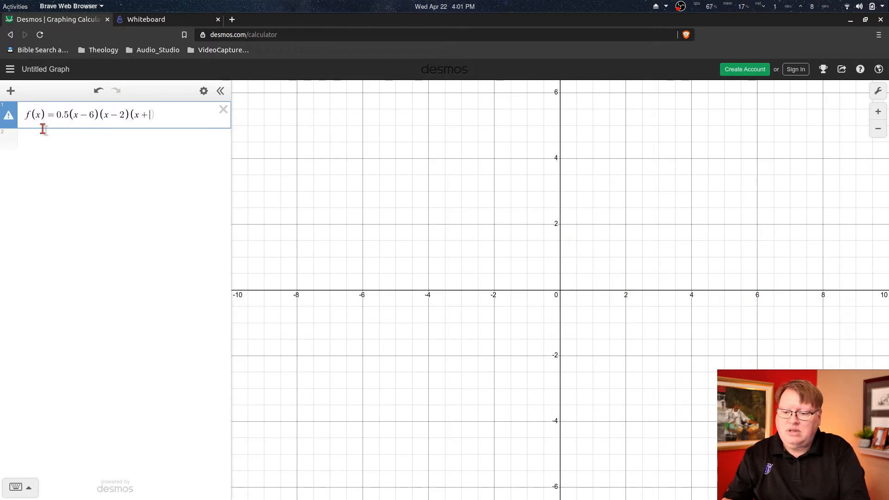
{"action": "type", "text": "4"}
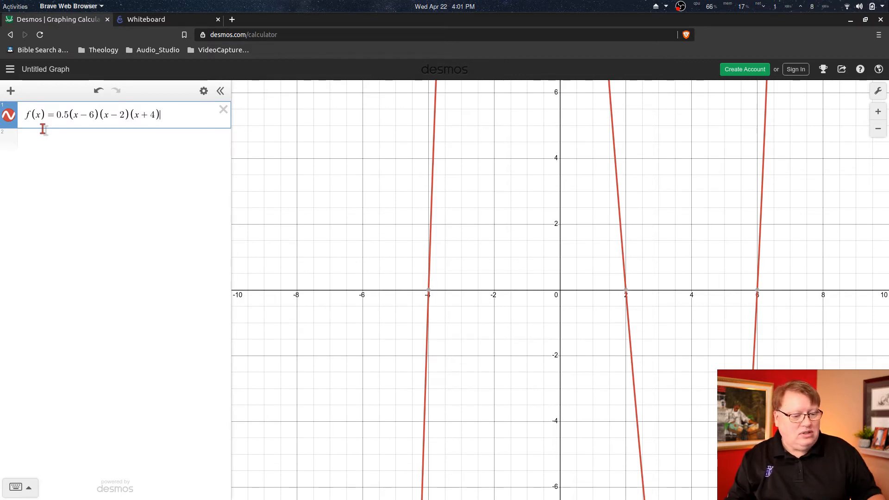
{"action": "mouse_move", "coordinate": [212, 200]}
{"action": "type", "text": "1"}
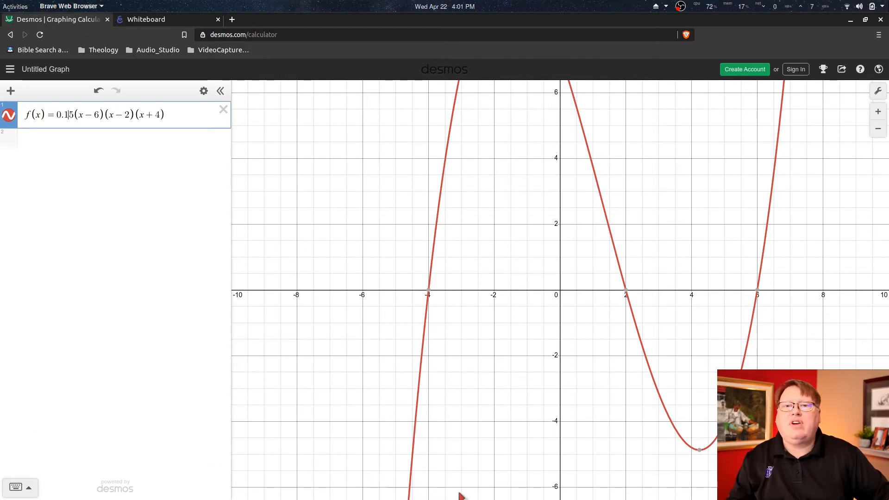
{"action": "mouse_move", "coordinate": [567, 305]}
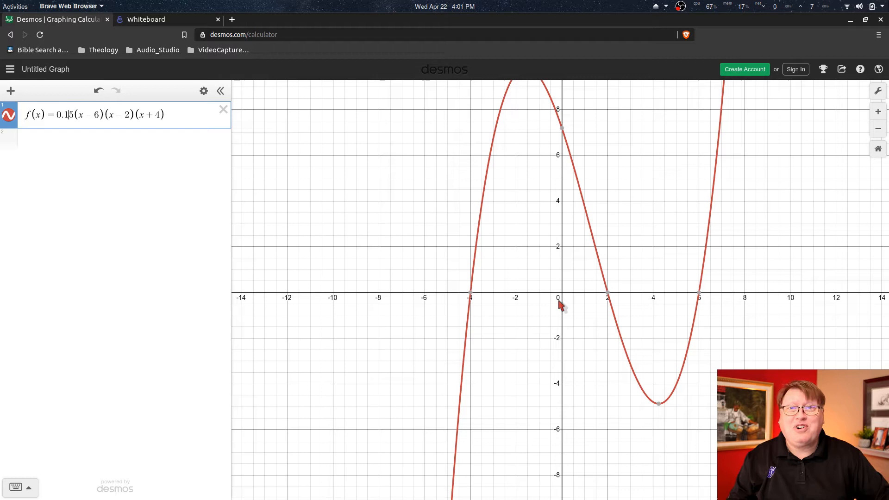
Zoom out on the graph so the cubic's peak and valley both show
{"action": "scroll", "scroll_direction": "down", "scroll_amount": 3}
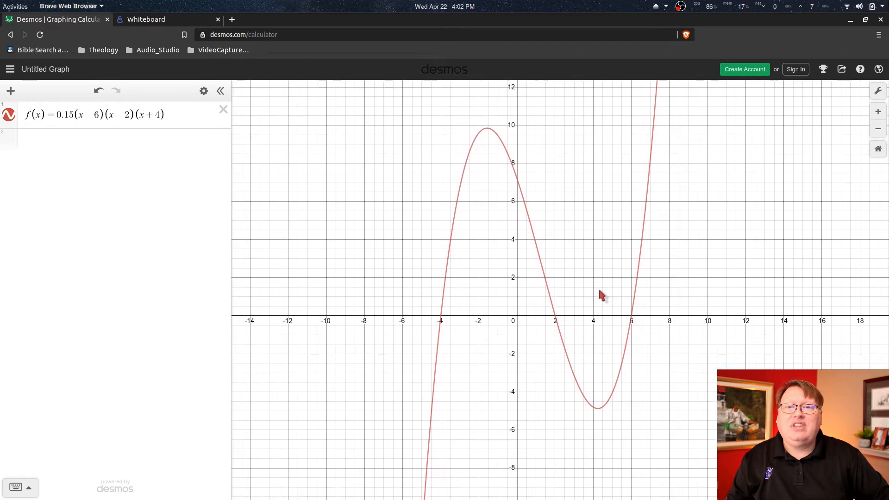
{"action": "mouse_move", "coordinate": [595, 365]}
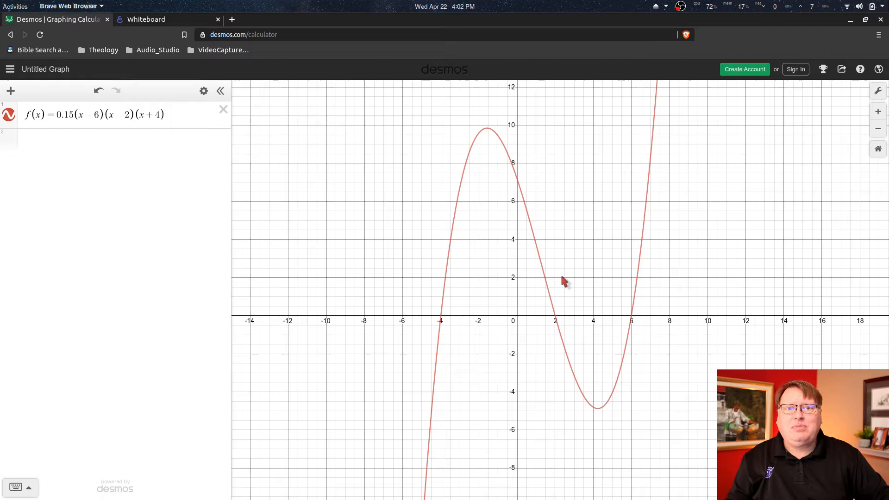
{"action": "mouse_move", "coordinate": [543, 137]}
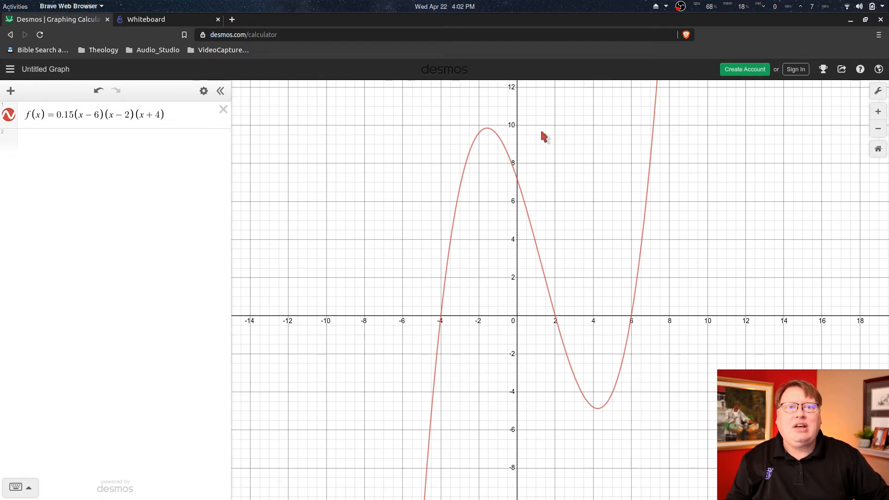
{"action": "mouse_move", "coordinate": [472, 148]}
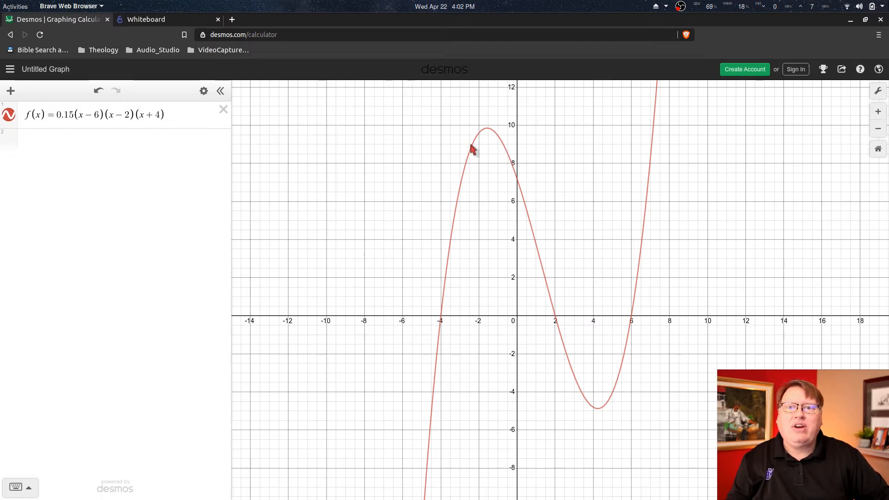
Pin the local maximum label (−1.573, 9.851) on the cubic's peak
{"action": "left_click", "coordinate": [113, 114]}
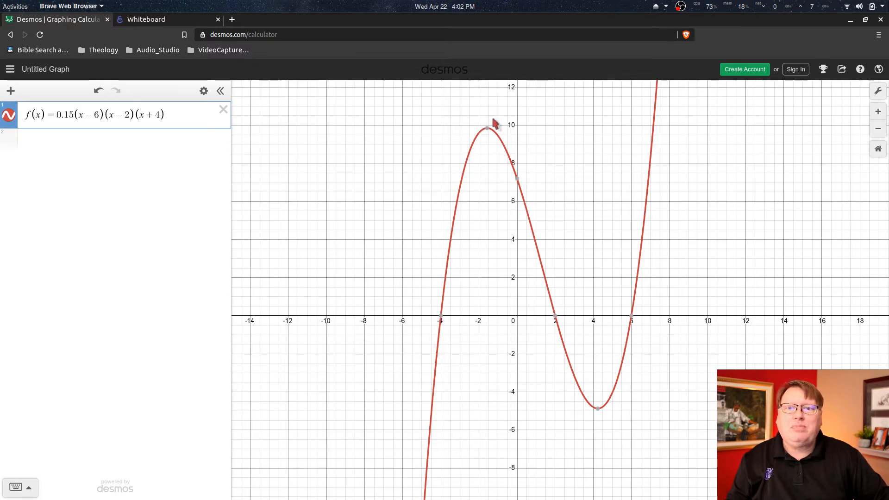
{"action": "mouse_move", "coordinate": [555, 321]}
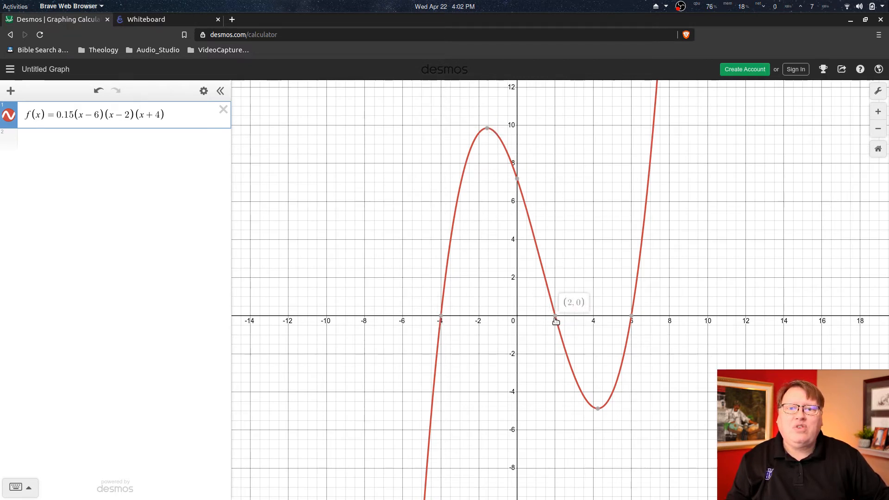
{"action": "mouse_move", "coordinate": [632, 320]}
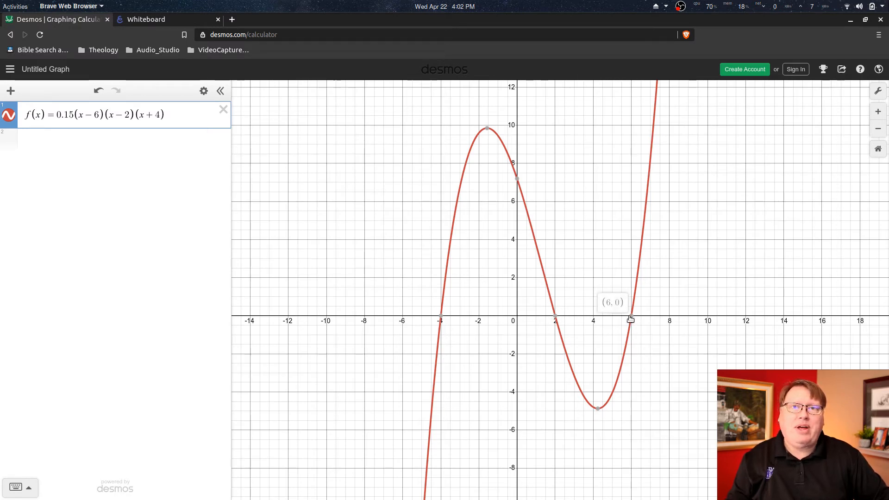
{"action": "mouse_move", "coordinate": [686, 366]}
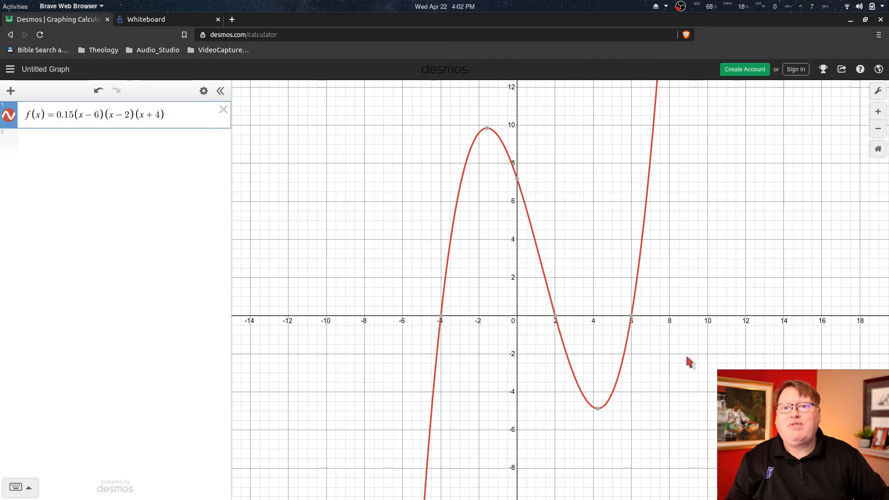
{"action": "mouse_move", "coordinate": [493, 252]}
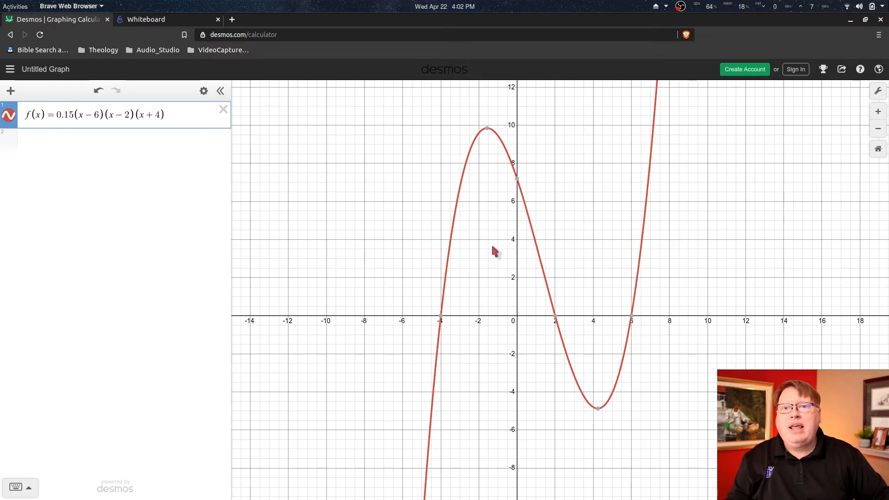
{"action": "mouse_move", "coordinate": [493, 131]}
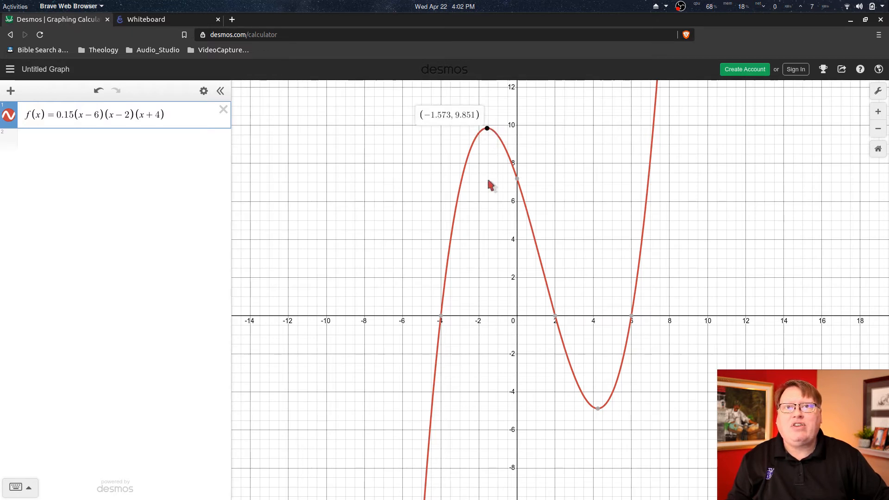
{"action": "mouse_move", "coordinate": [490, 140]}
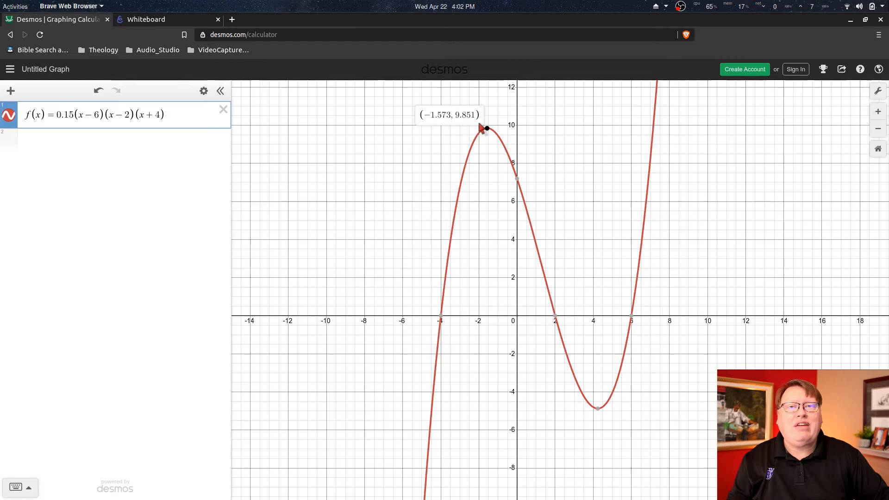
{"action": "mouse_move", "coordinate": [417, 128]}
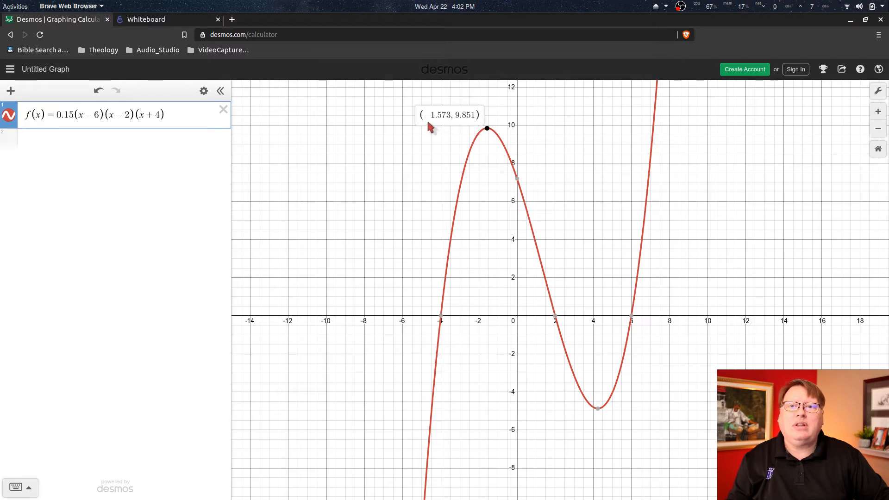
{"action": "mouse_move", "coordinate": [441, 129]}
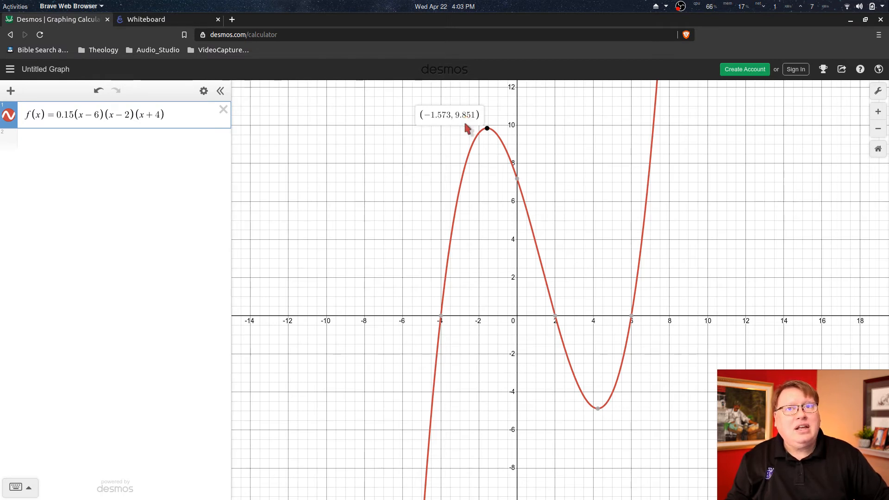
{"action": "mouse_move", "coordinate": [592, 386]}
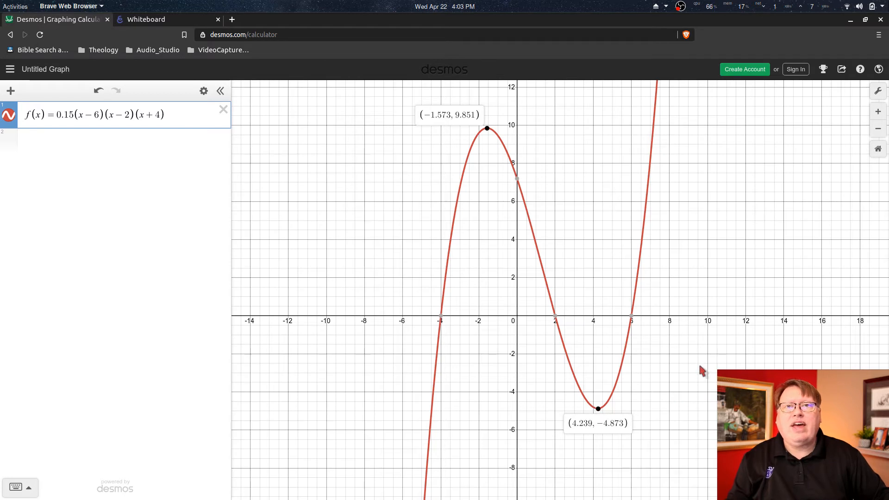
{"action": "mouse_move", "coordinate": [576, 437]}
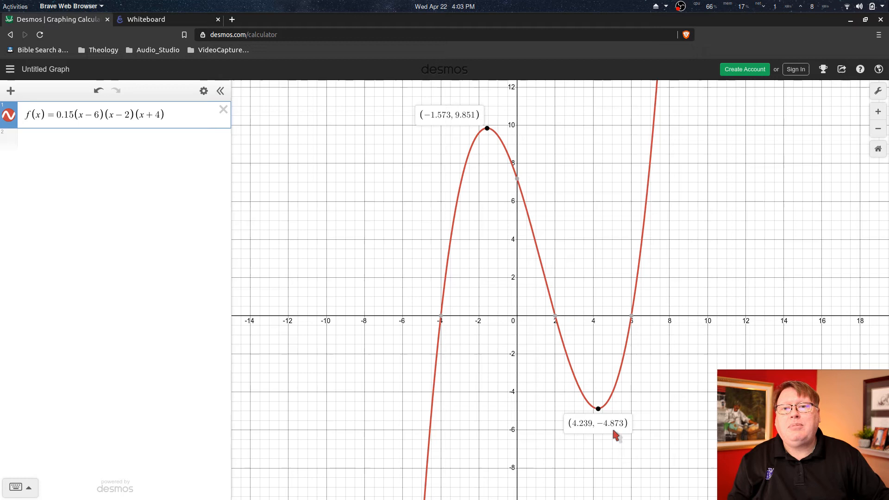
{"action": "mouse_move", "coordinate": [476, 267]}
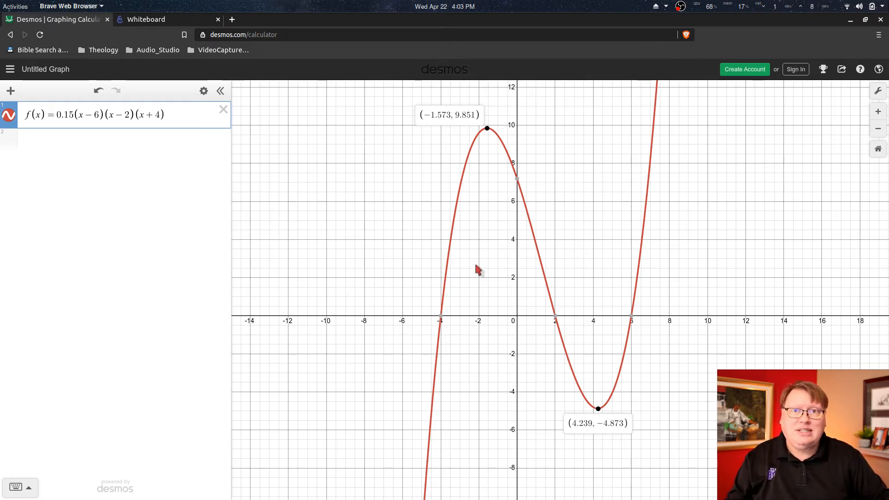
{"action": "mouse_move", "coordinate": [519, 271]}
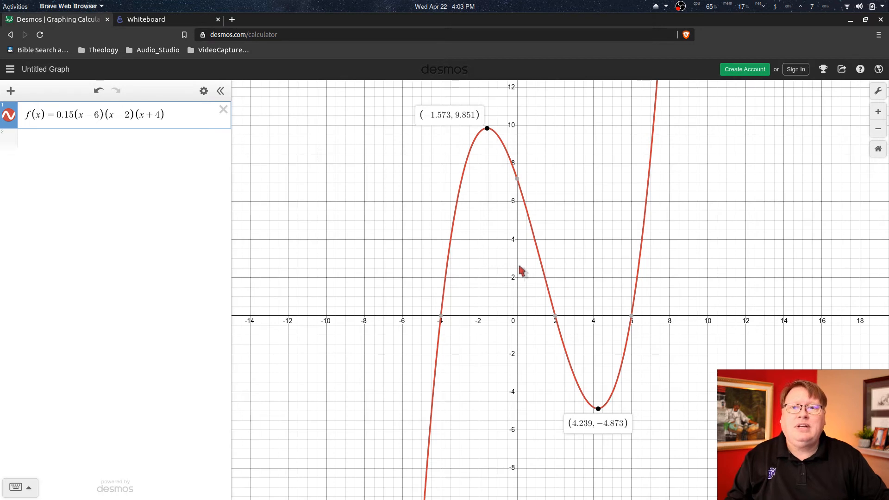
{"action": "mouse_move", "coordinate": [500, 223]}
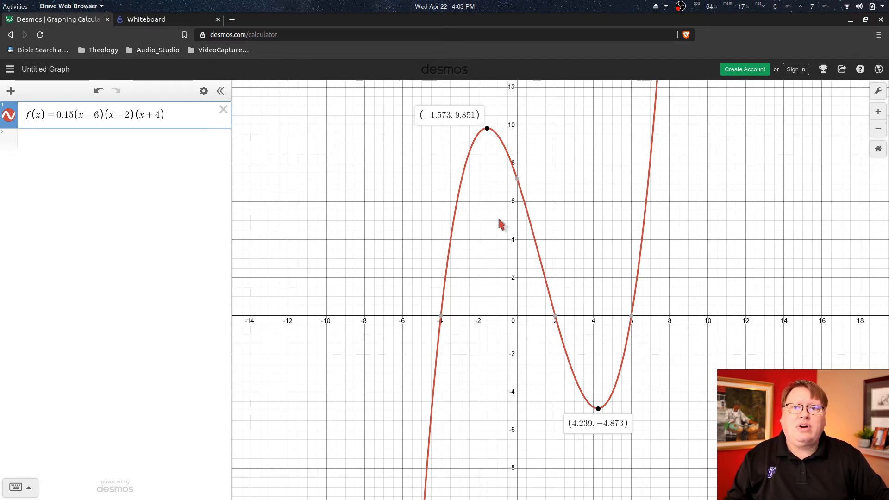
{"action": "mouse_move", "coordinate": [598, 411]}
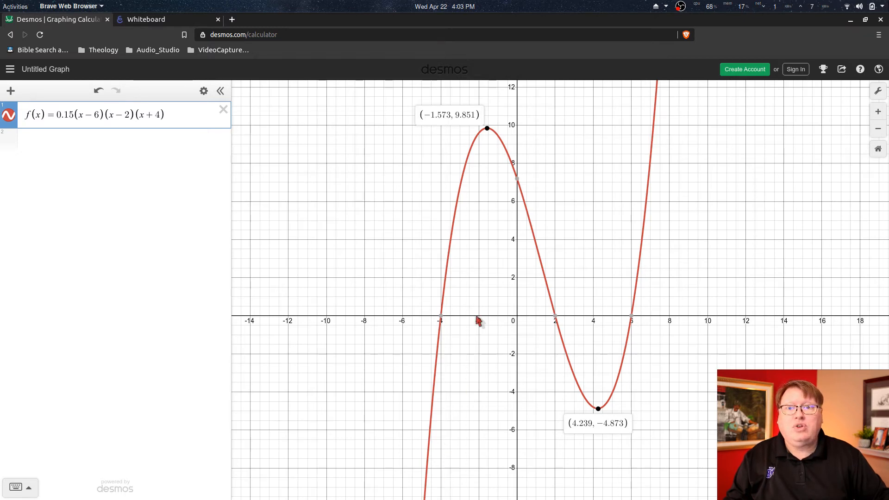
{"action": "mouse_move", "coordinate": [579, 328]}
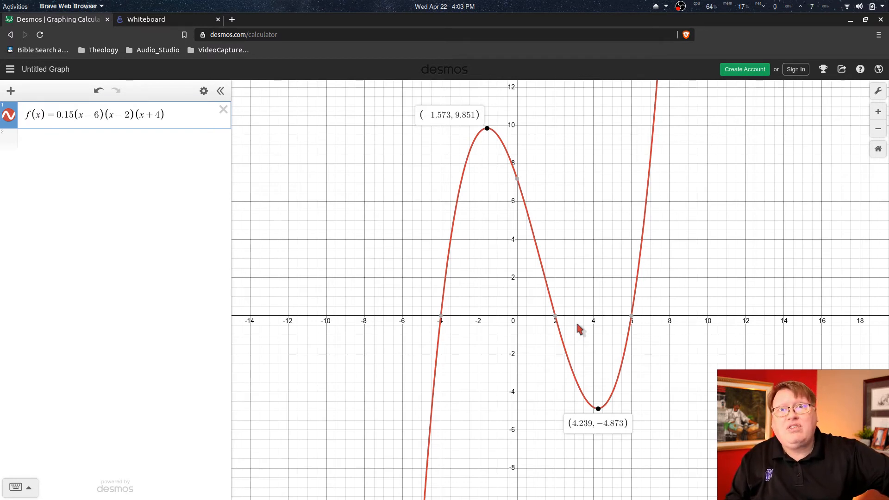
{"action": "mouse_move", "coordinate": [609, 308]}
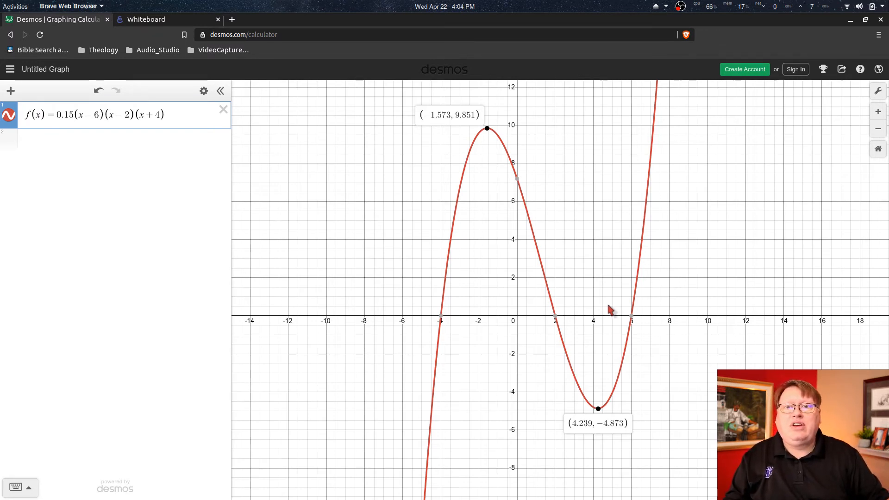
{"action": "mouse_move", "coordinate": [572, 310]}
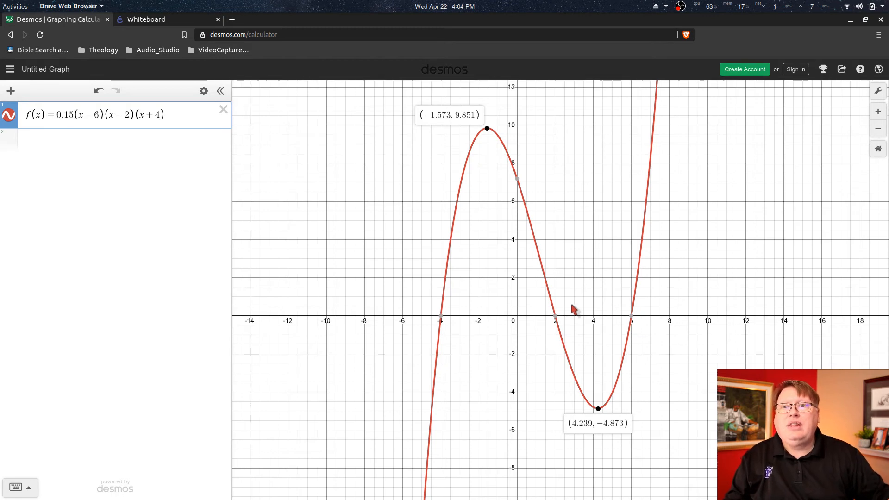
Switch from Desmos to the Explain Everything whiteboard tab
{"action": "left_click", "coordinate": [145, 19]}
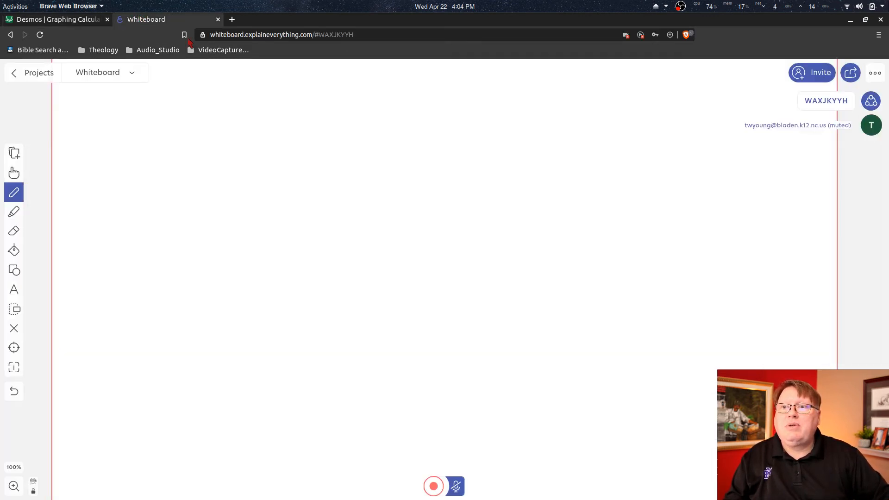
Handwrite 'Local max: (-1.57, 9.85)', checking the Desmos peak label for values
{"action": "left_click", "coordinate": [13, 173]}
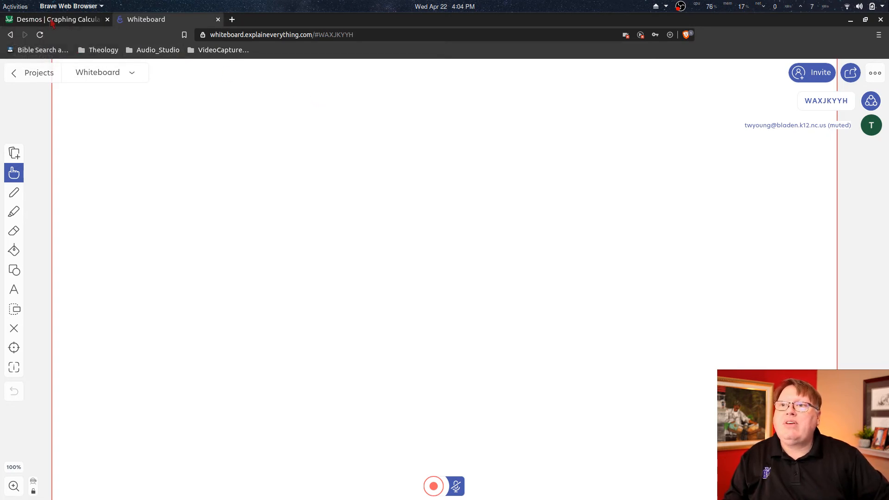
{"action": "left_click", "coordinate": [57, 19]}
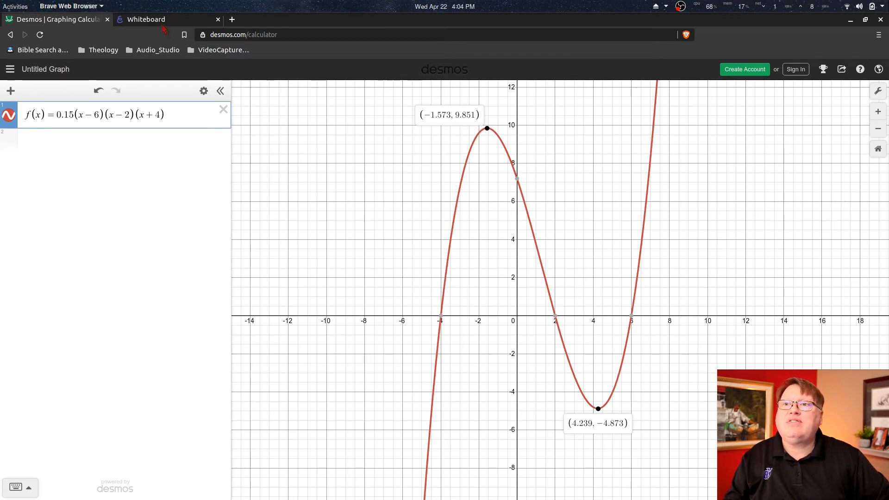
{"action": "mouse_move", "coordinate": [147, 19]}
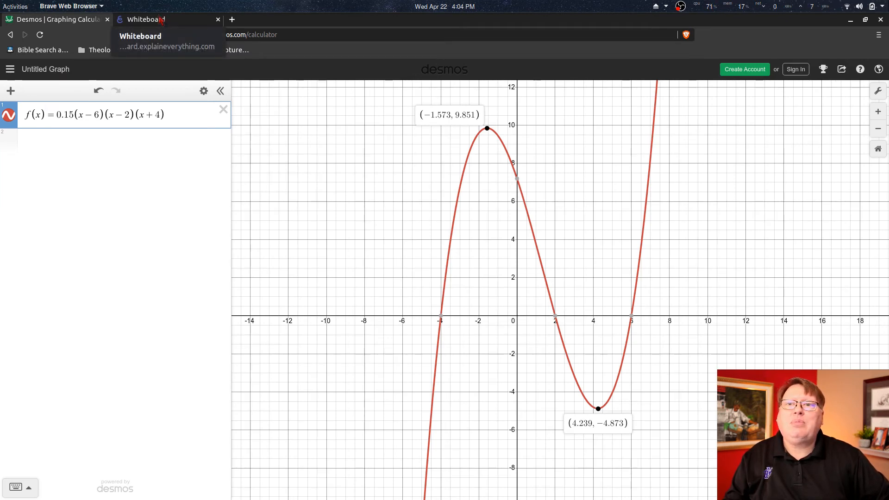
{"action": "left_click", "coordinate": [166, 19]}
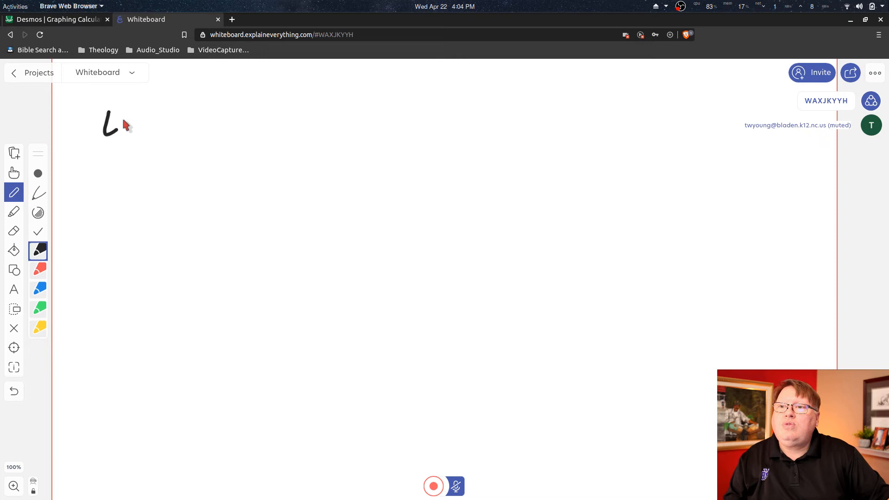
{"action": "left_click_drag", "start_coordinate": [111, 122], "coordinate": [158, 124]}
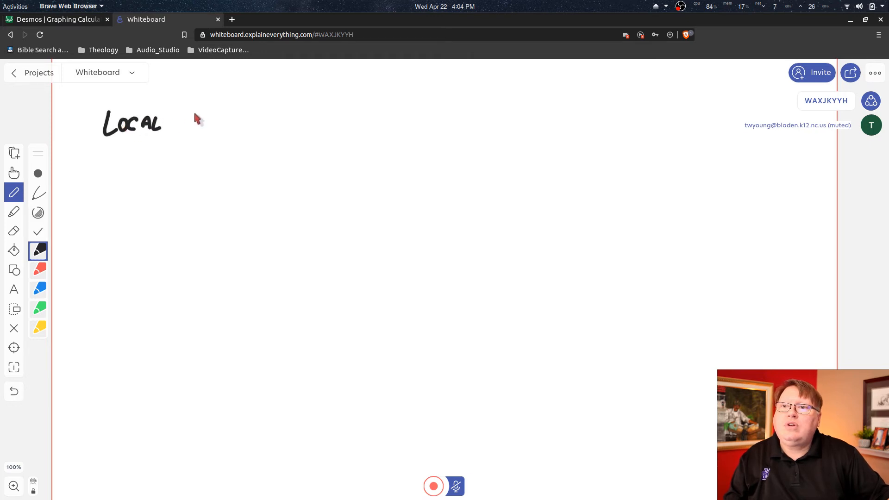
{"action": "left_click_drag", "start_coordinate": [181, 119], "coordinate": [215, 128]}
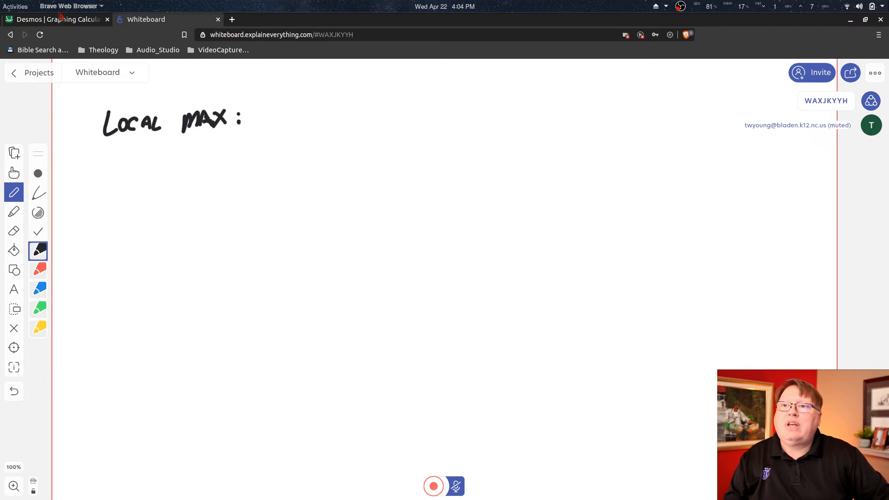
{"action": "left_click", "coordinate": [57, 19]}
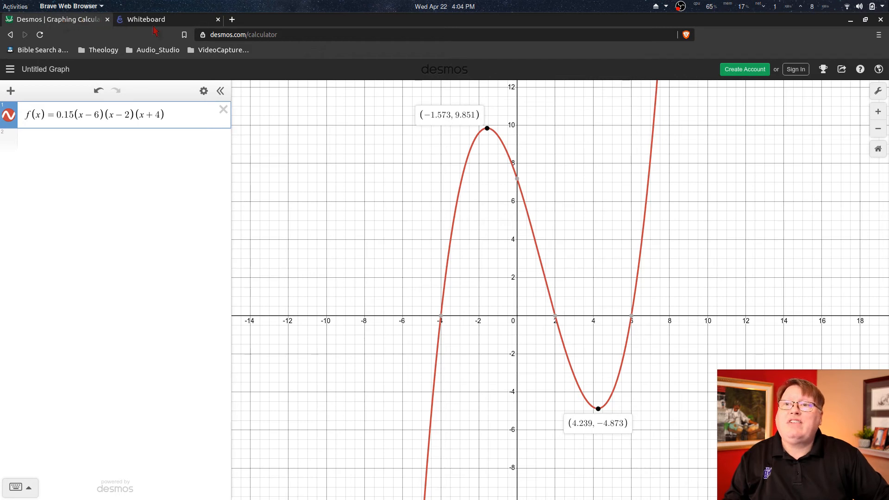
{"action": "left_click", "coordinate": [146, 19]}
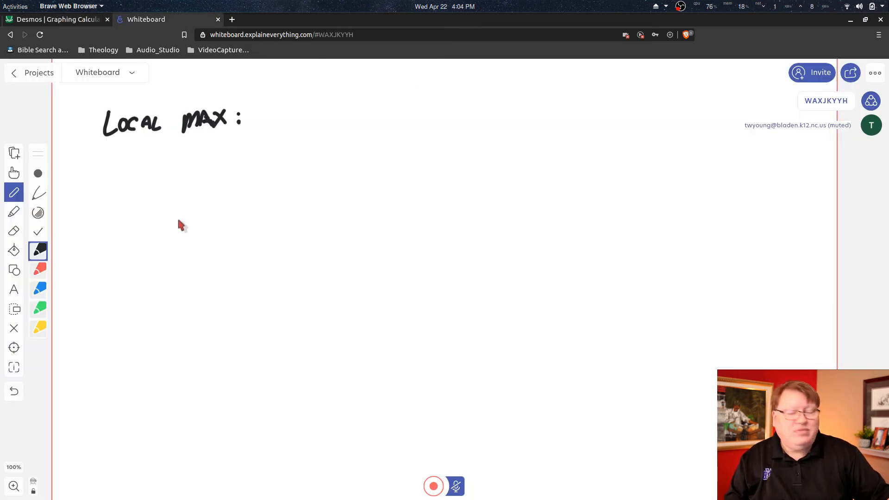
{"action": "left_click_drag", "start_coordinate": [250, 122], "coordinate": [278, 119]}
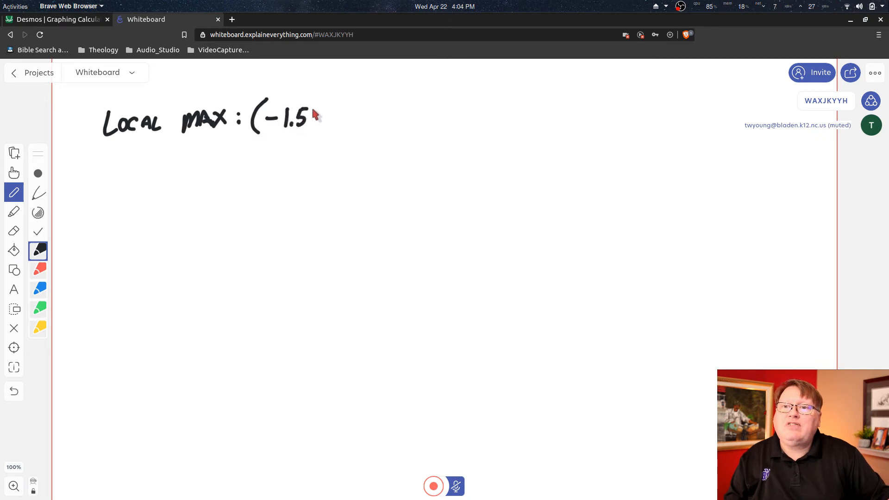
{"action": "left_click_drag", "start_coordinate": [315, 119], "coordinate": [348, 119]}
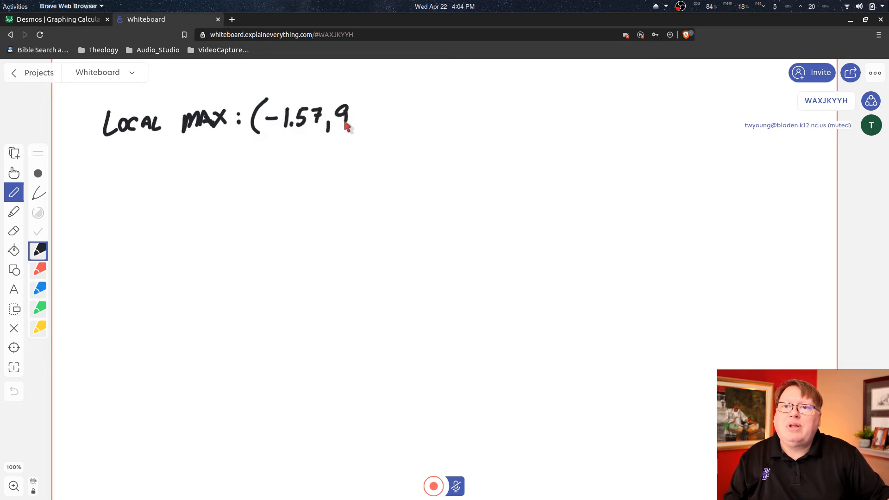
{"action": "left_click_drag", "start_coordinate": [352, 116], "coordinate": [389, 114]}
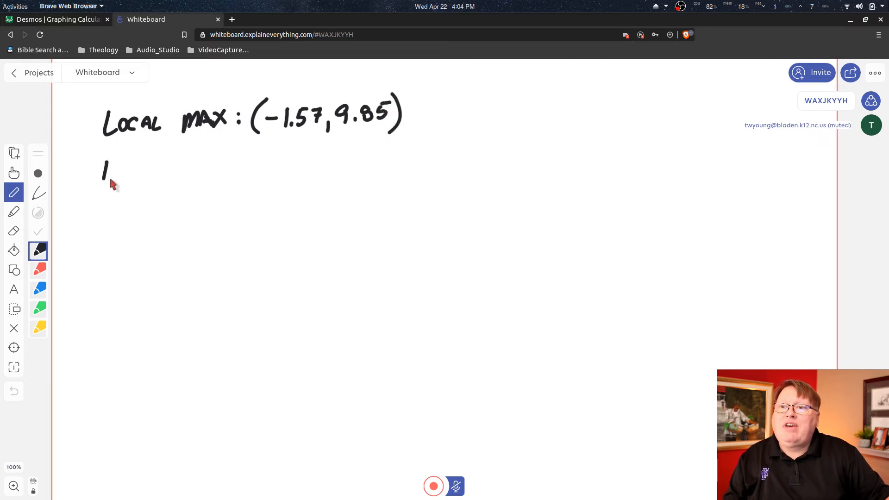
Handwrite 'Local min: (4.24, -4.87)' beneath it, reading the valley from Desmos
{"action": "left_click_drag", "start_coordinate": [105, 164], "coordinate": [175, 181]}
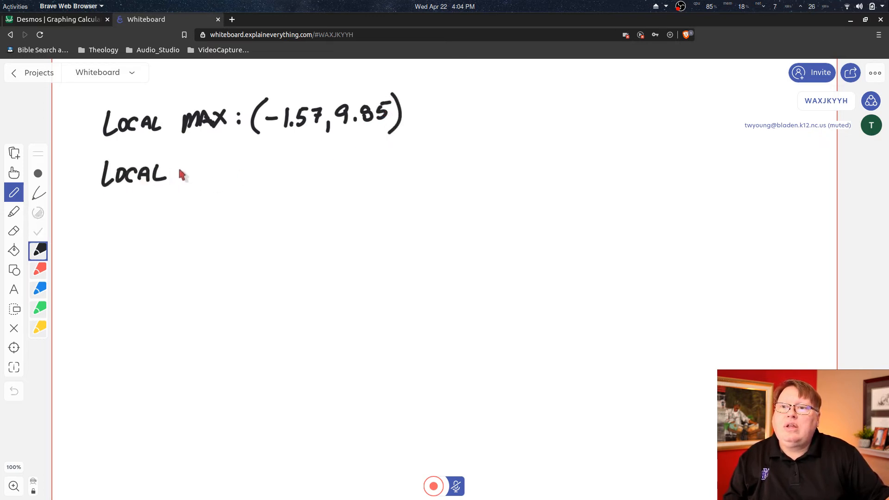
{"action": "left_click_drag", "start_coordinate": [181, 170], "coordinate": [232, 176]}
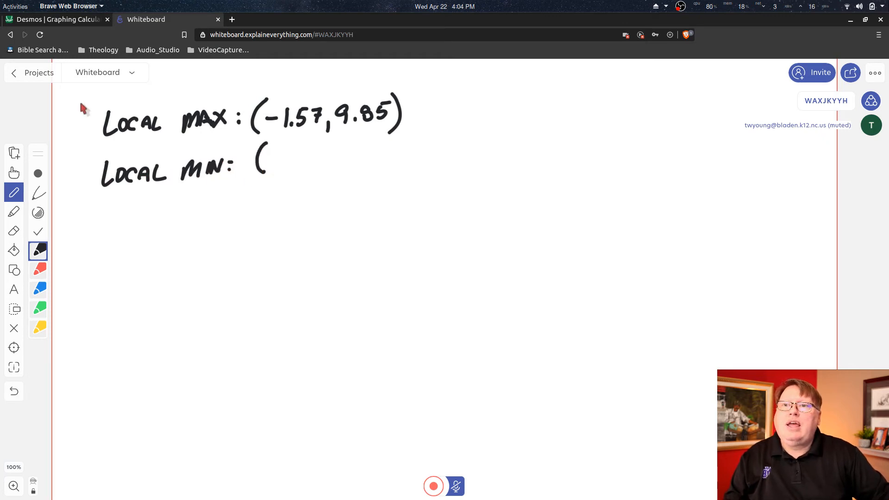
{"action": "left_click", "coordinate": [54, 19]}
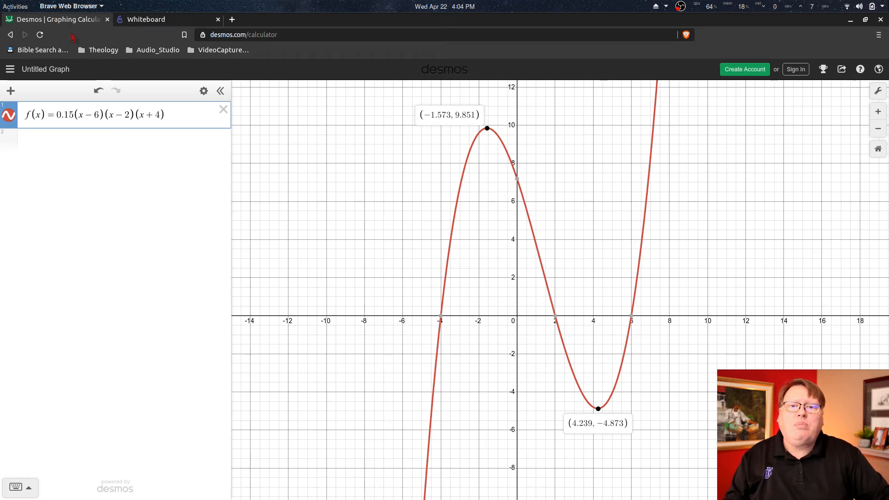
{"action": "left_click", "coordinate": [145, 18]}
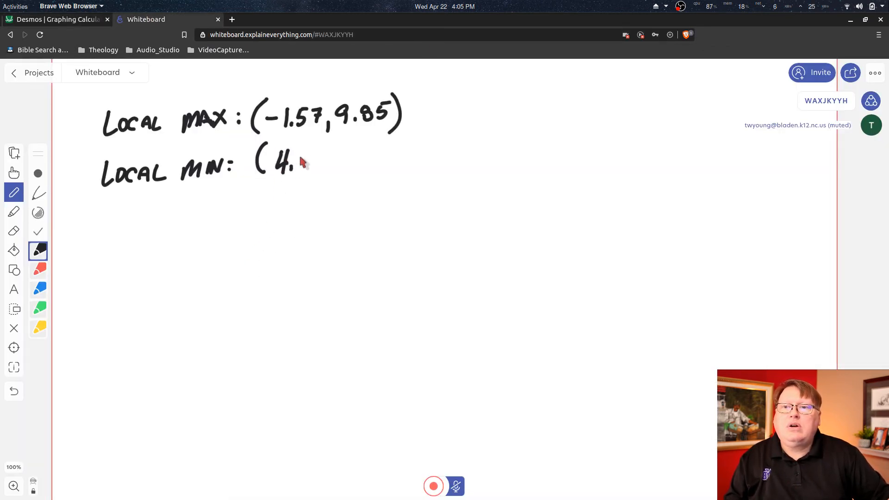
{"action": "left_click_drag", "start_coordinate": [298, 165], "coordinate": [328, 170]}
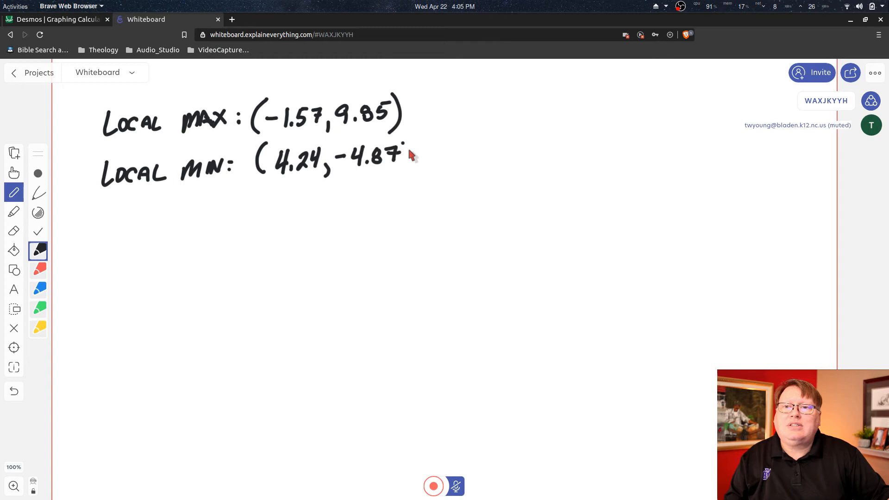
{"action": "left_click_drag", "start_coordinate": [405, 144], "coordinate": [408, 172]}
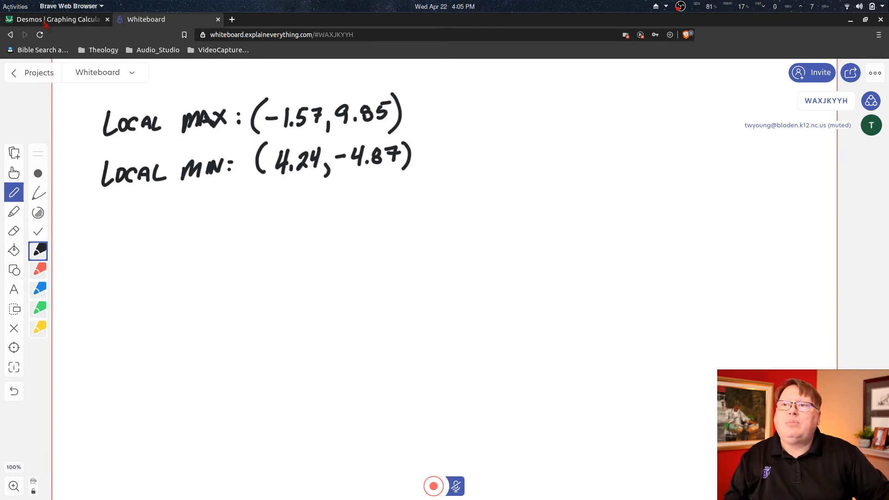
{"action": "left_click", "coordinate": [55, 18]}
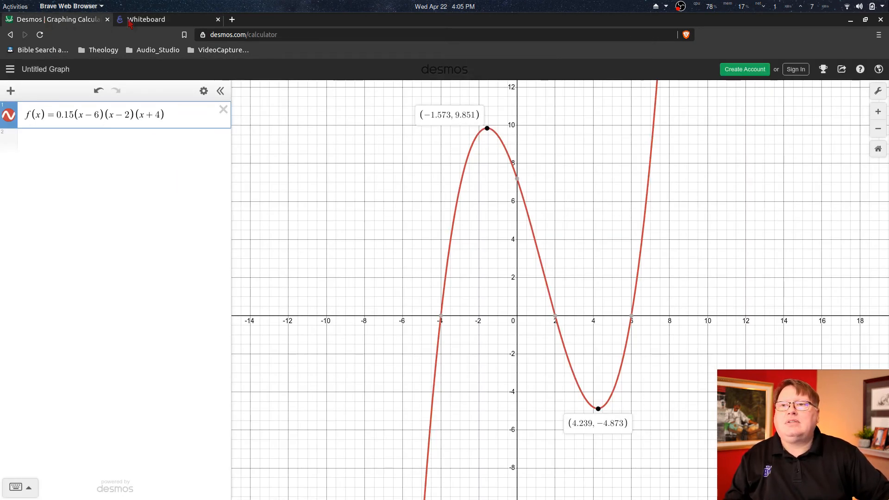
{"action": "left_click", "coordinate": [147, 18]}
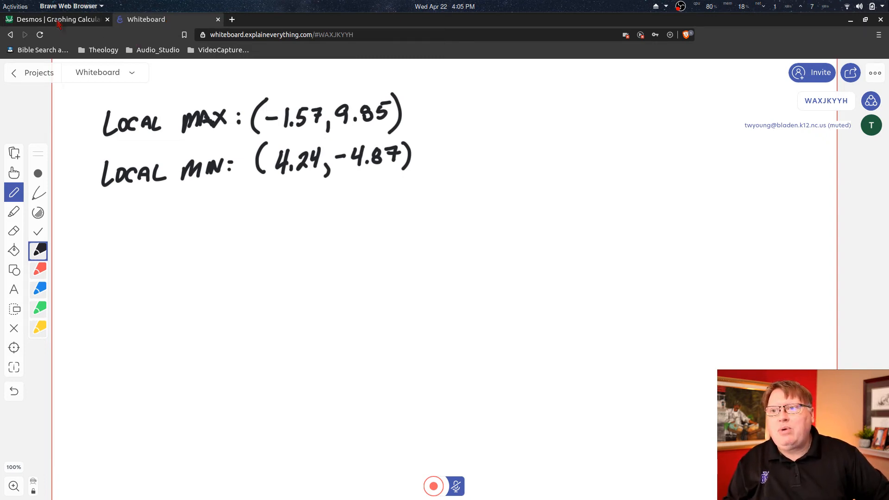
{"action": "left_click", "coordinate": [53, 19]}
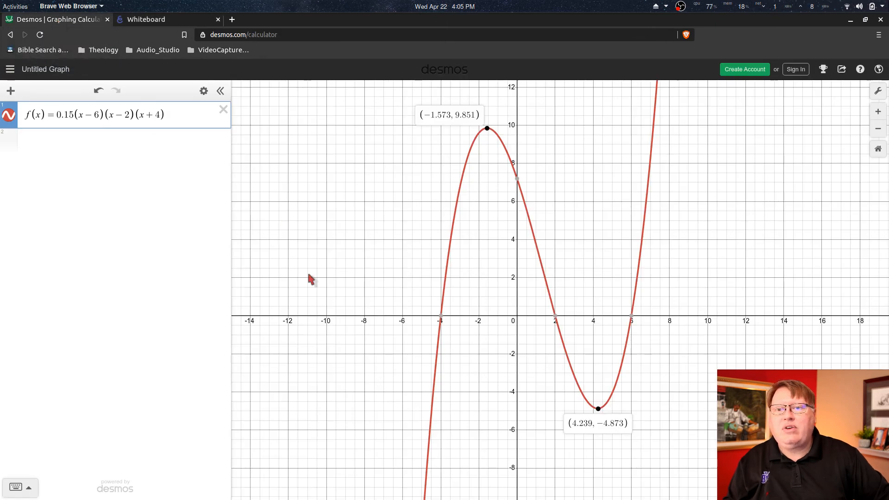
{"action": "mouse_move", "coordinate": [316, 450]}
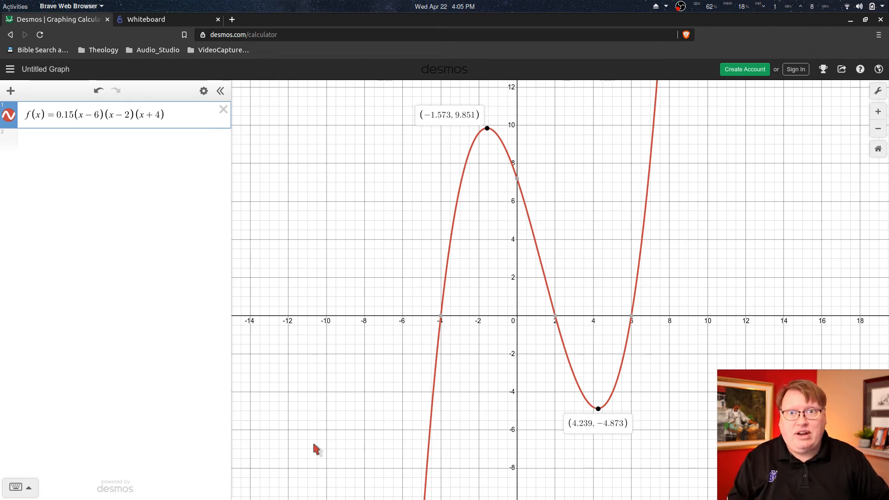
{"action": "mouse_move", "coordinate": [384, 429]}
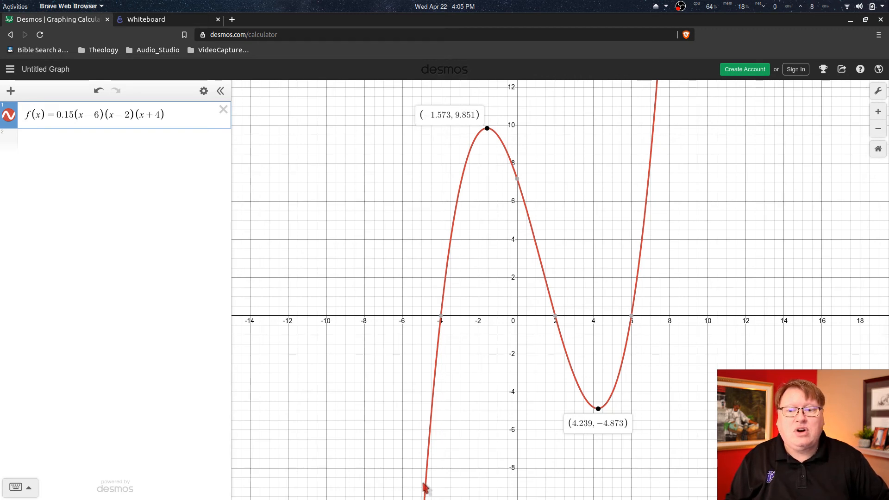
{"action": "mouse_move", "coordinate": [440, 391]}
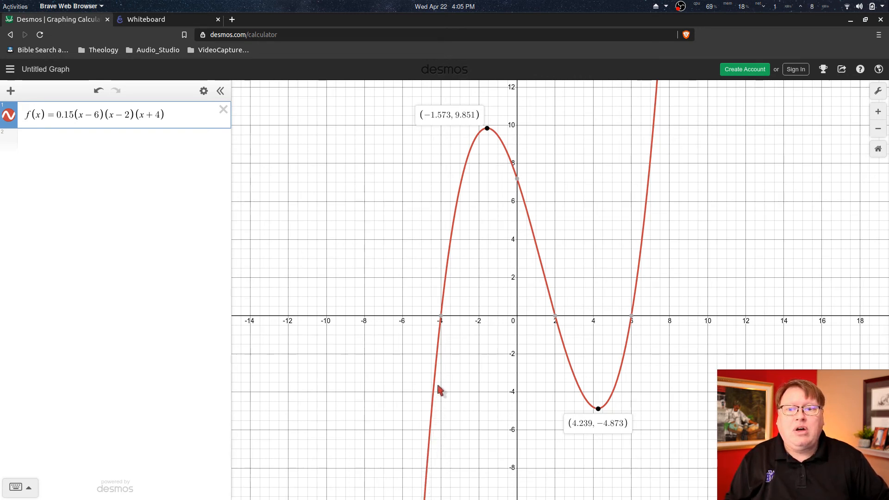
{"action": "mouse_move", "coordinate": [447, 315]}
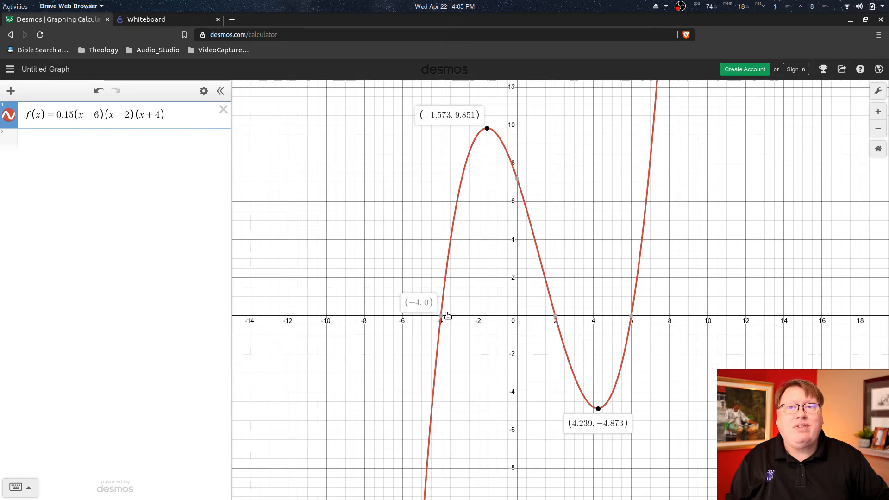
{"action": "mouse_move", "coordinate": [467, 221]}
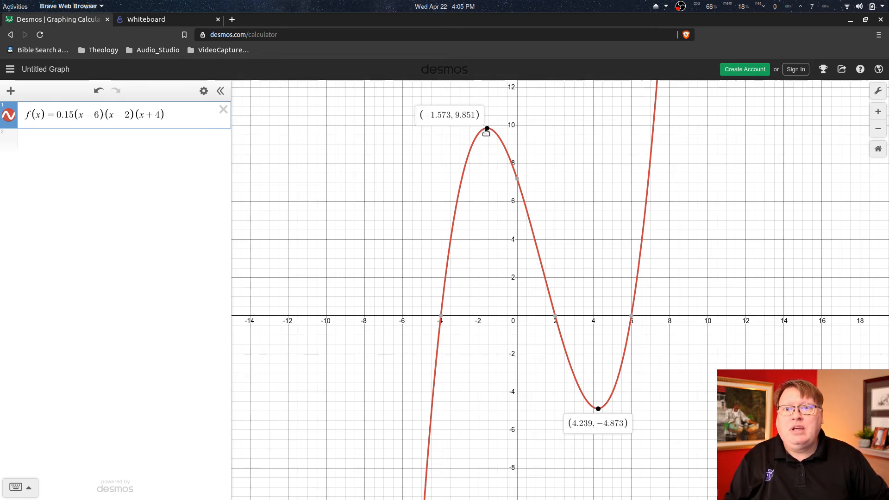
{"action": "mouse_move", "coordinate": [486, 131]}
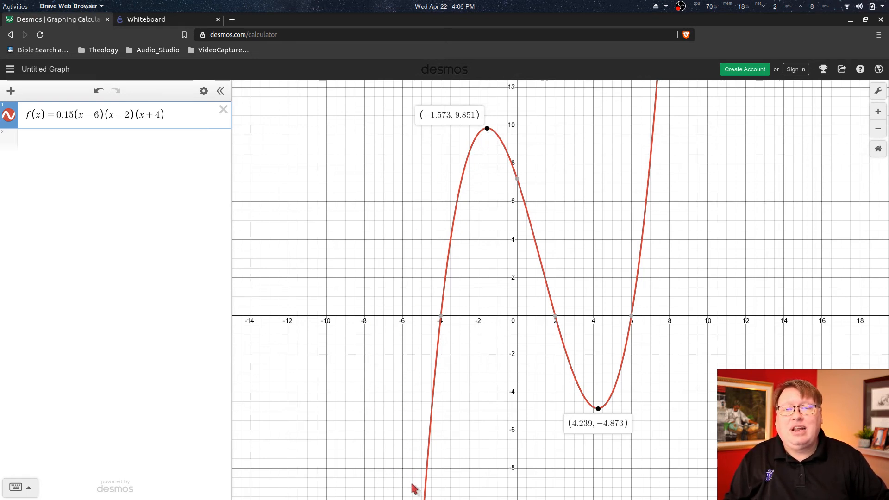
{"action": "mouse_move", "coordinate": [426, 384]}
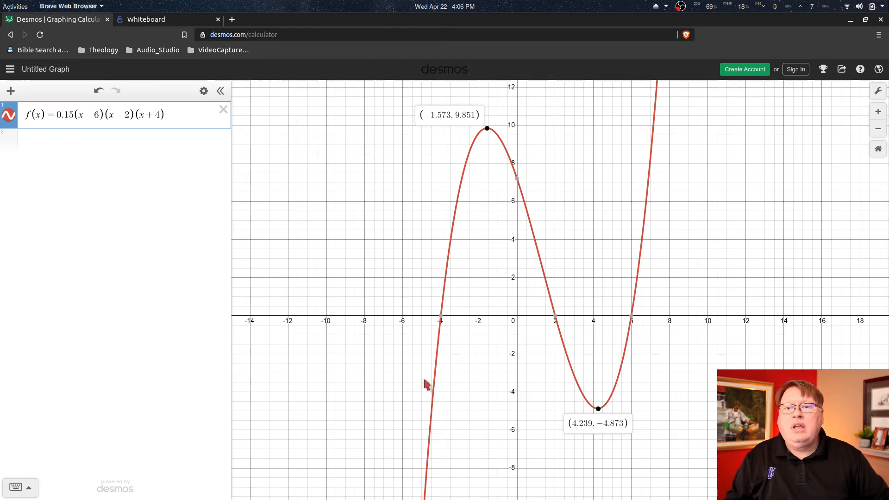
{"action": "mouse_move", "coordinate": [386, 492]}
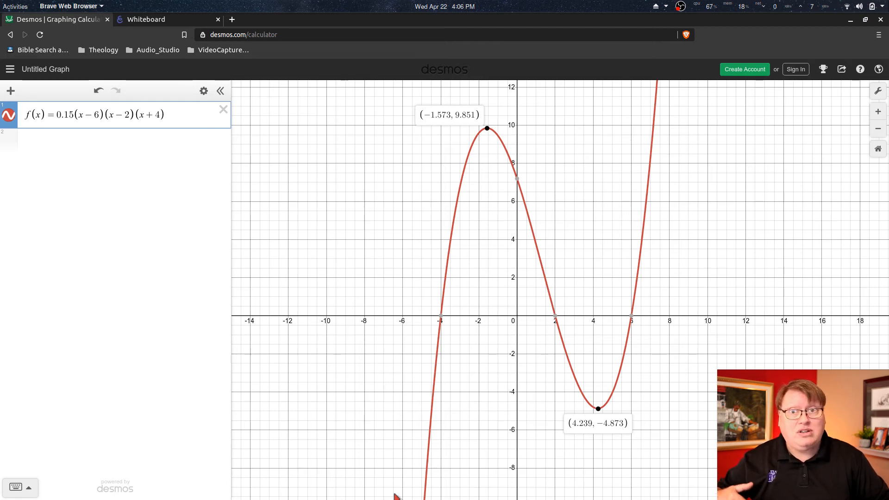
{"action": "mouse_move", "coordinate": [408, 415]}
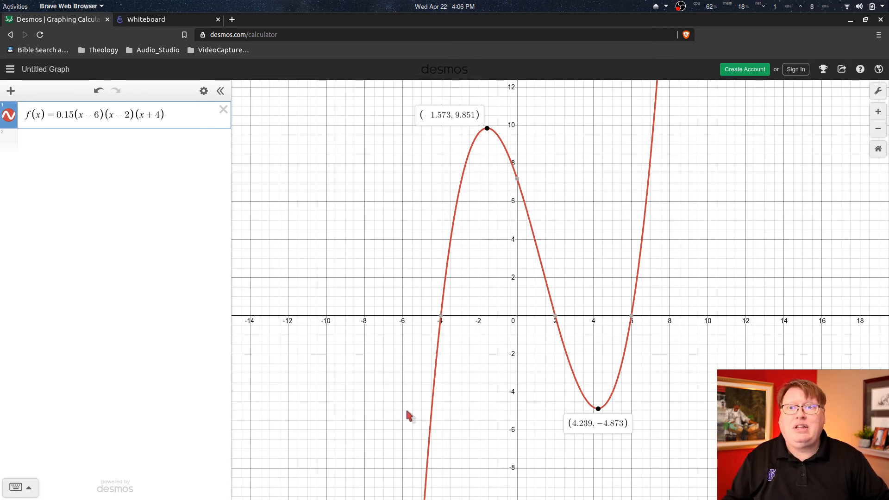
Handwrite 'Increasing: (-∞, -1.57)' below the max and min lines
{"action": "left_click", "coordinate": [145, 18]}
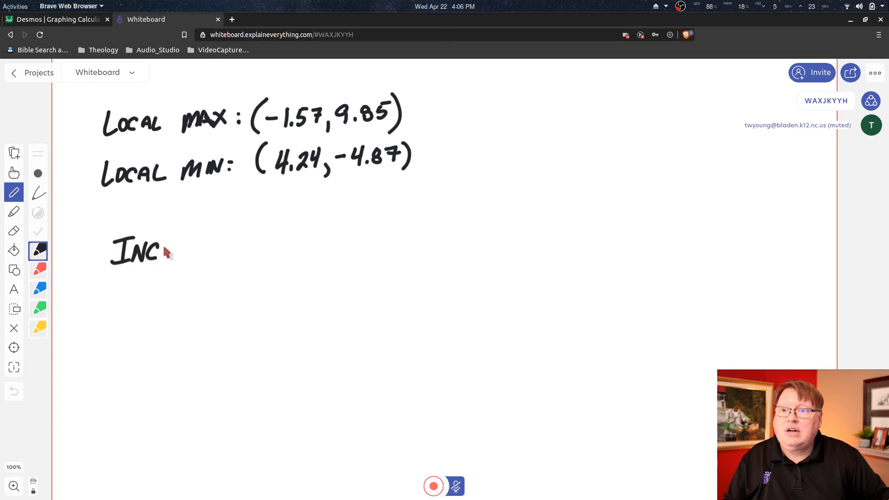
{"action": "left_click_drag", "start_coordinate": [170, 252], "coordinate": [204, 253]}
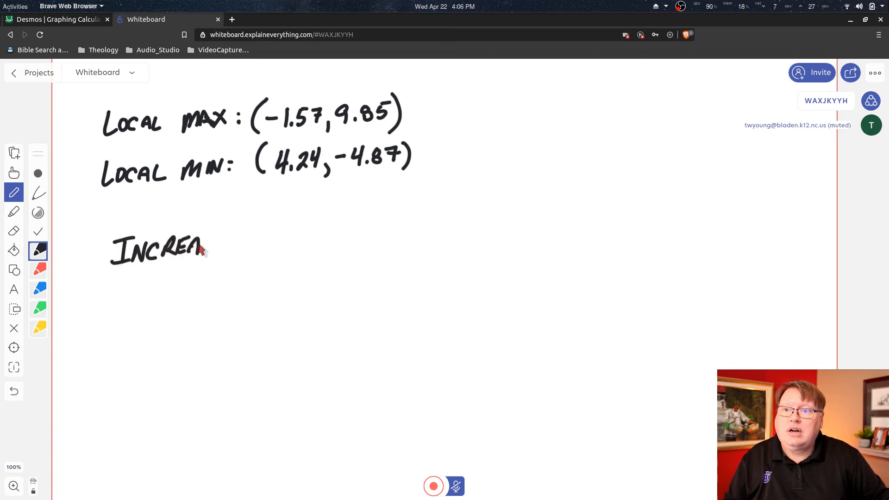
{"action": "left_click_drag", "start_coordinate": [204, 249], "coordinate": [255, 244]}
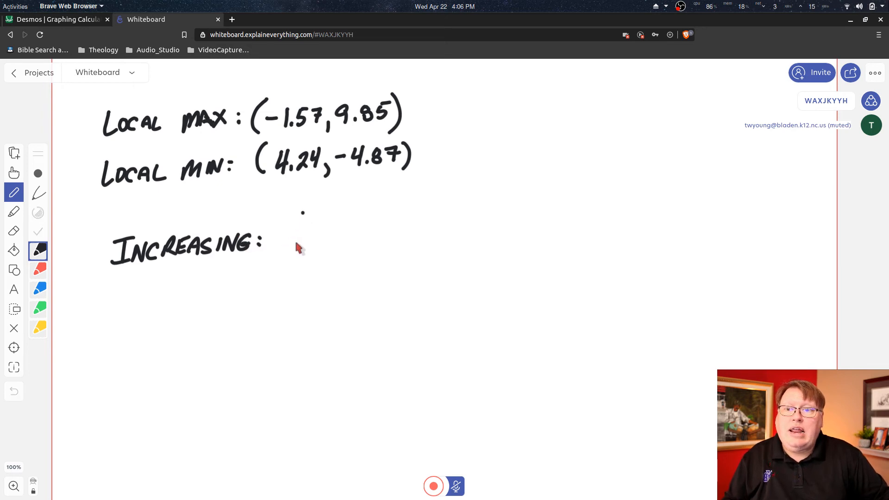
{"action": "left_click_drag", "start_coordinate": [298, 215], "coordinate": [297, 252]}
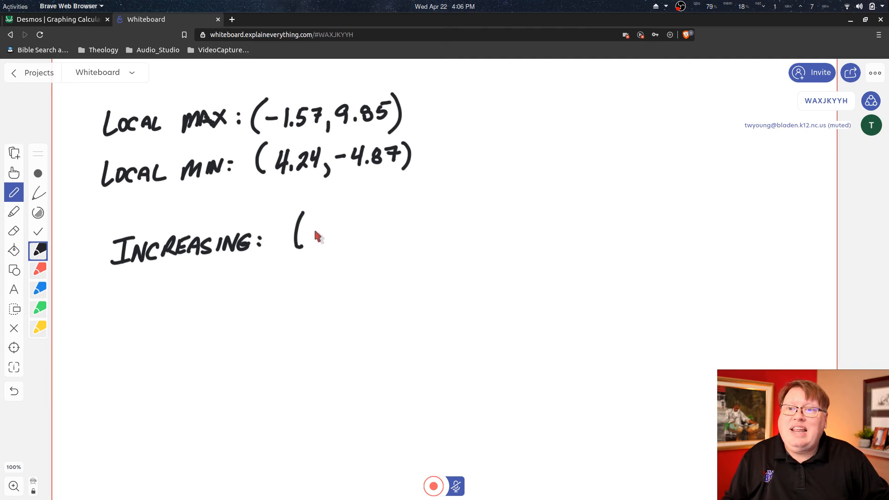
{"action": "left_click_drag", "start_coordinate": [317, 235], "coordinate": [354, 236]}
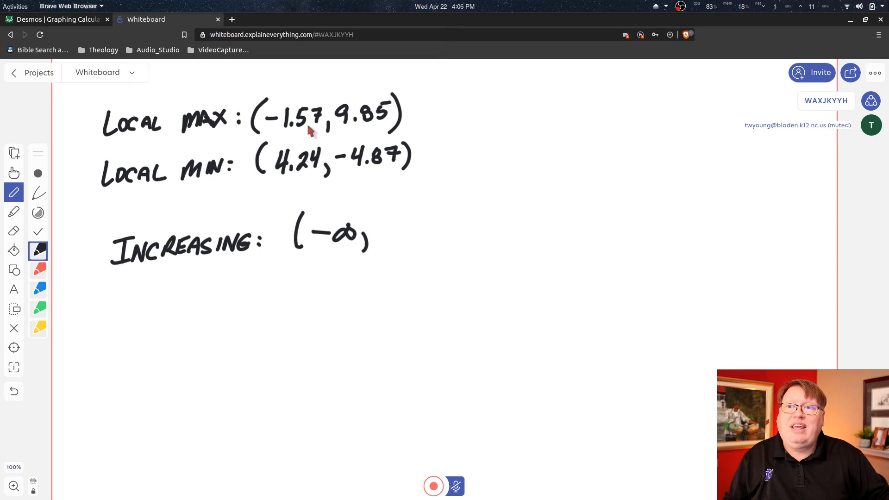
{"action": "mouse_move", "coordinate": [309, 133]}
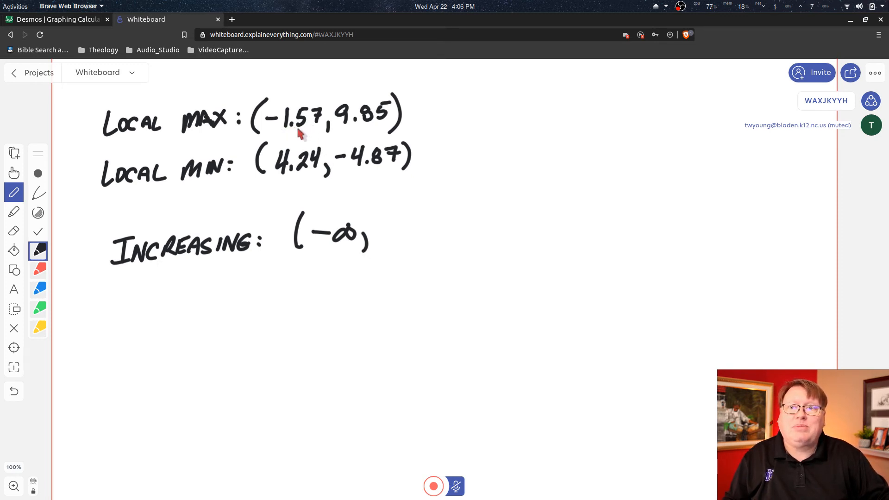
{"action": "left_click_drag", "start_coordinate": [374, 231], "coordinate": [394, 231]}
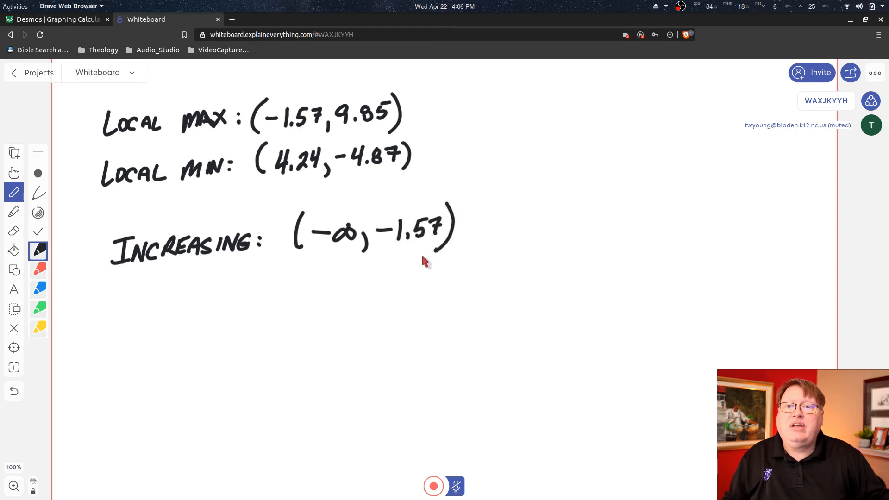
{"action": "mouse_move", "coordinate": [383, 284]}
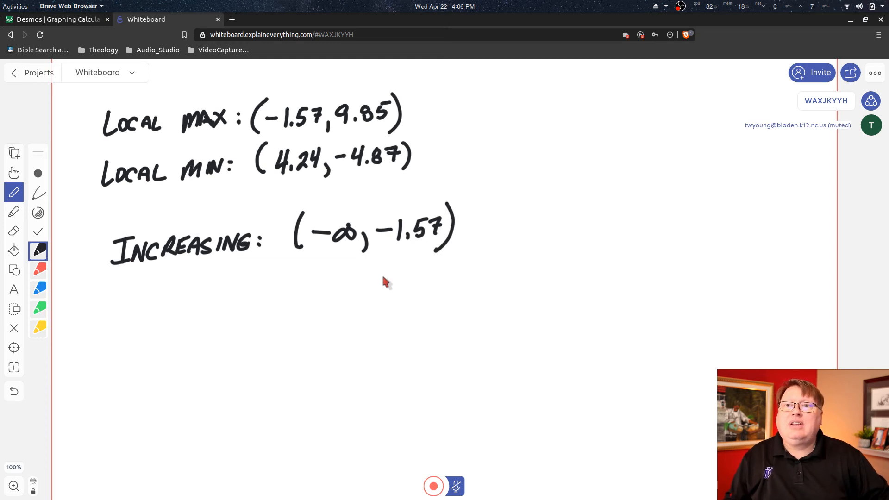
Bring the Desmos cubic with its labelled turning points back into view
{"action": "left_click", "coordinate": [56, 19]}
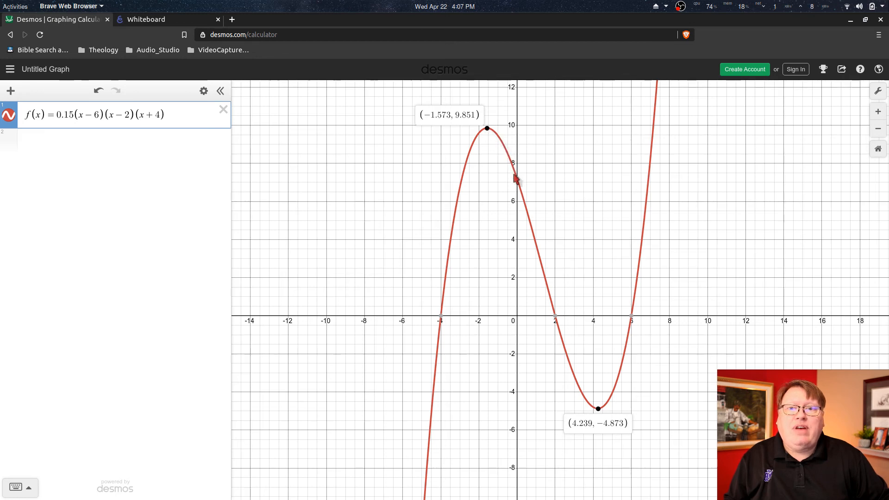
{"action": "mouse_move", "coordinate": [530, 233]}
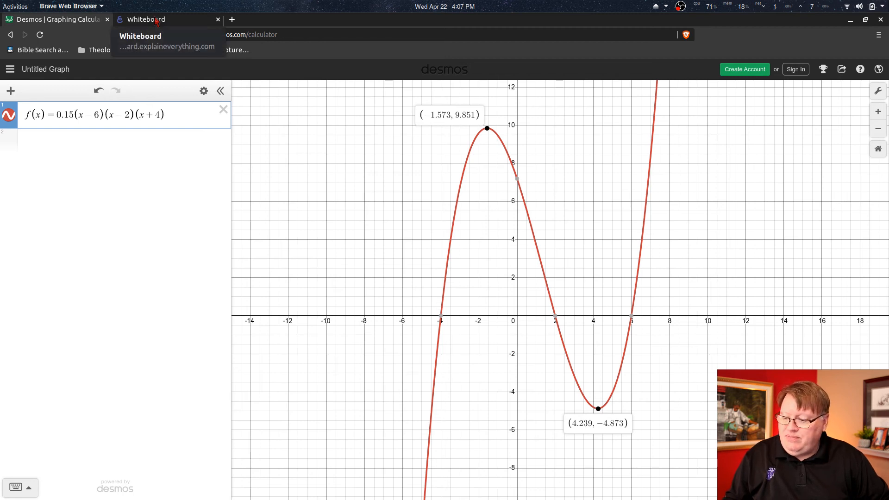
Handwrite 'Decreasing: (-1.57,' under the Increasing line on the whiteboard
{"action": "left_click", "coordinate": [148, 18]}
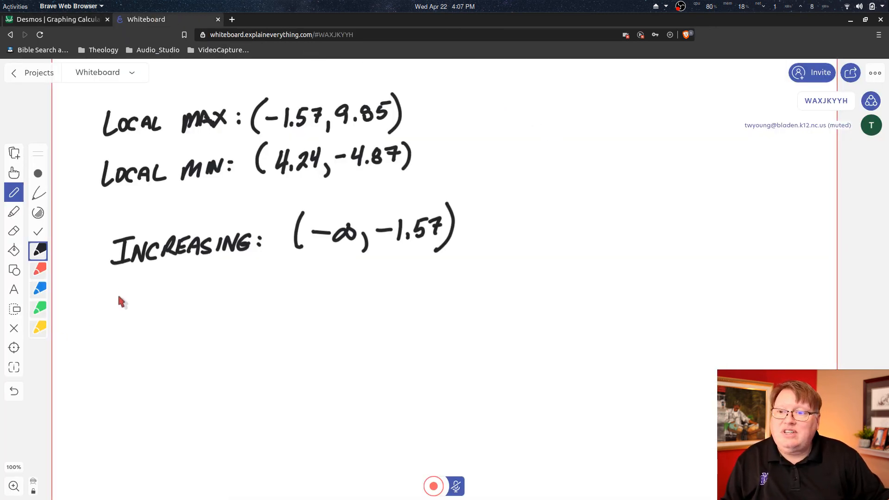
{"action": "left_click_drag", "start_coordinate": [116, 309], "coordinate": [150, 295]}
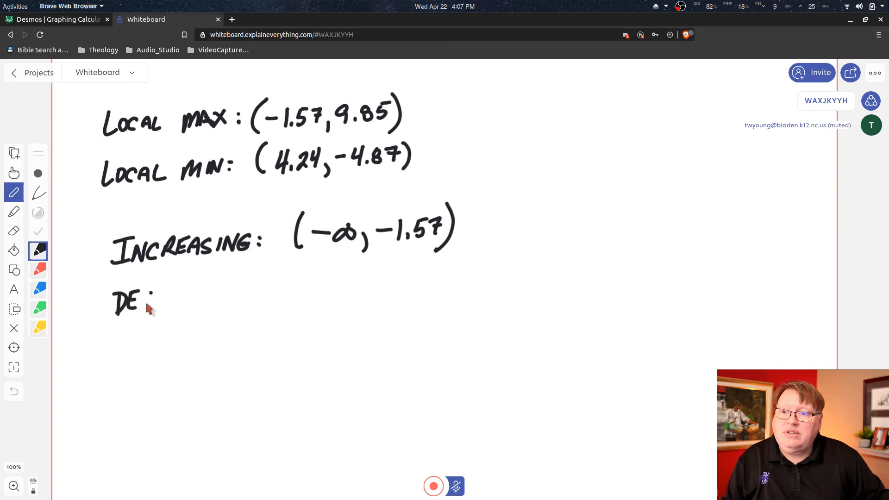
{"action": "left_click_drag", "start_coordinate": [154, 301], "coordinate": [192, 300]}
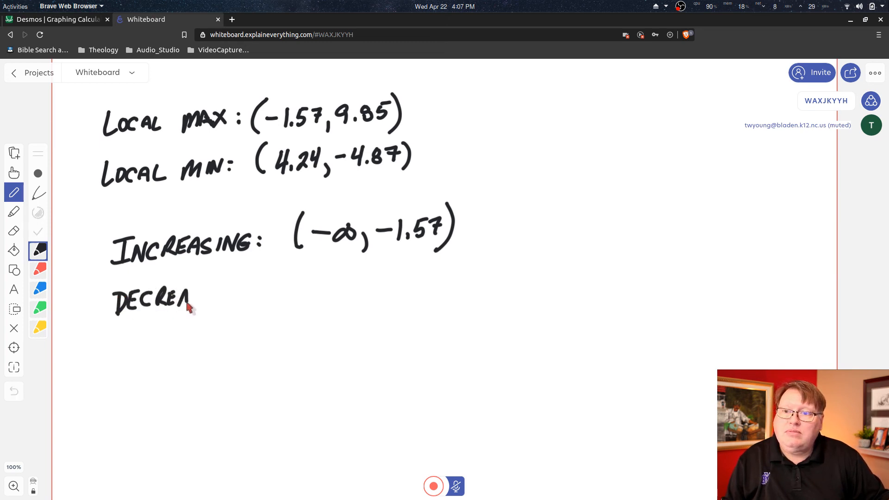
{"action": "left_click_drag", "start_coordinate": [193, 301], "coordinate": [232, 298]}
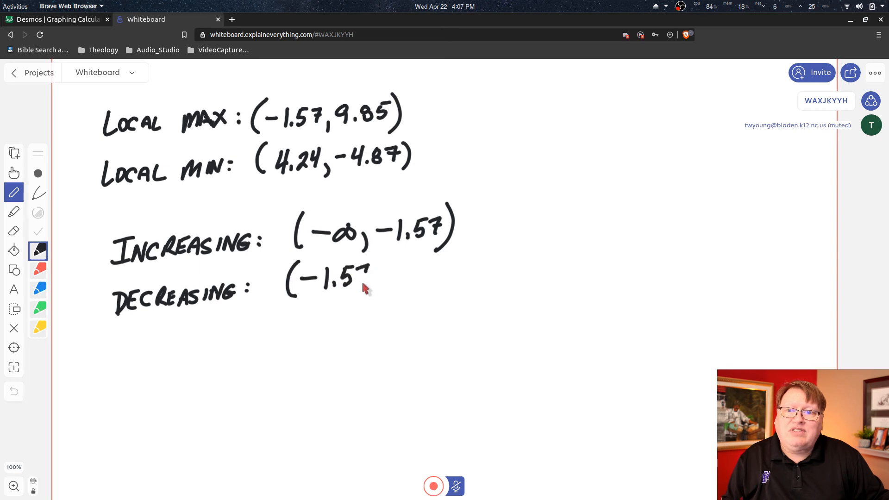
{"action": "left_click_drag", "start_coordinate": [363, 283], "coordinate": [388, 303]}
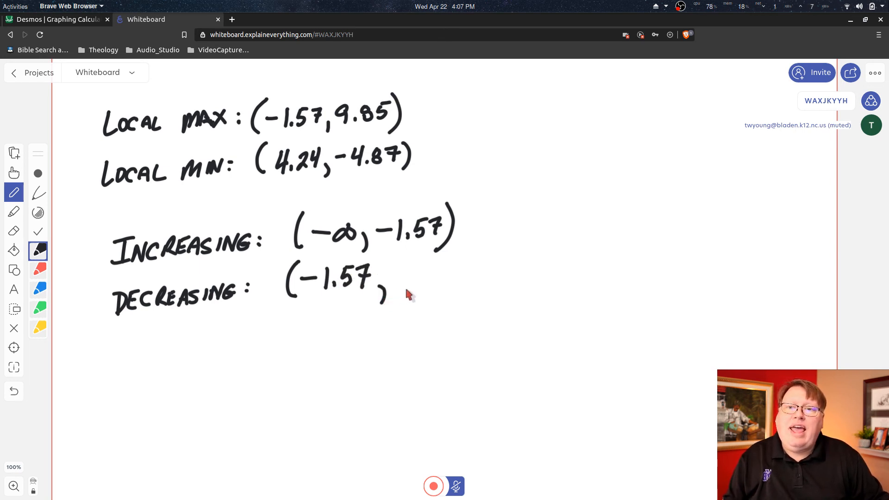
{"action": "mouse_move", "coordinate": [249, 202]}
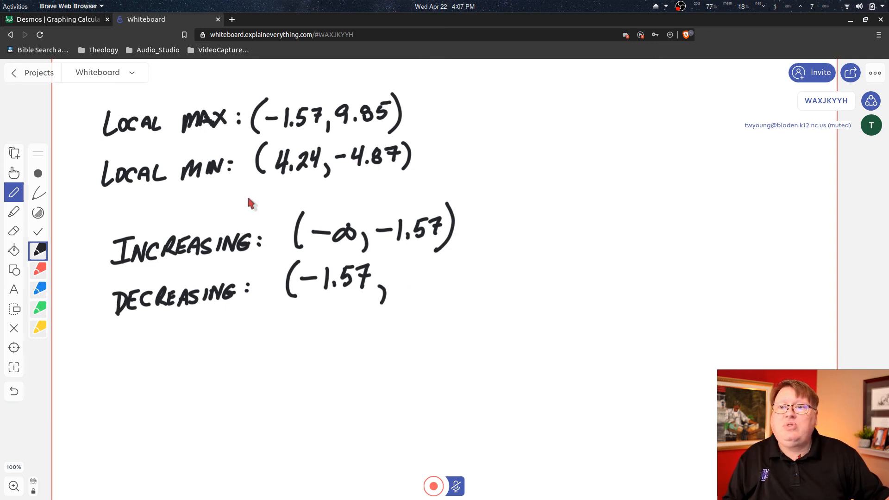
{"action": "mouse_move", "coordinate": [356, 262]}
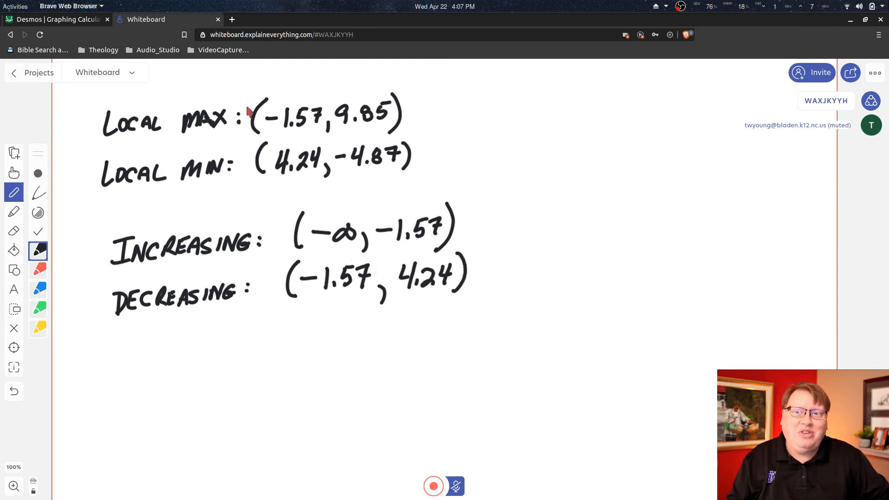
{"action": "mouse_move", "coordinate": [258, 163]}
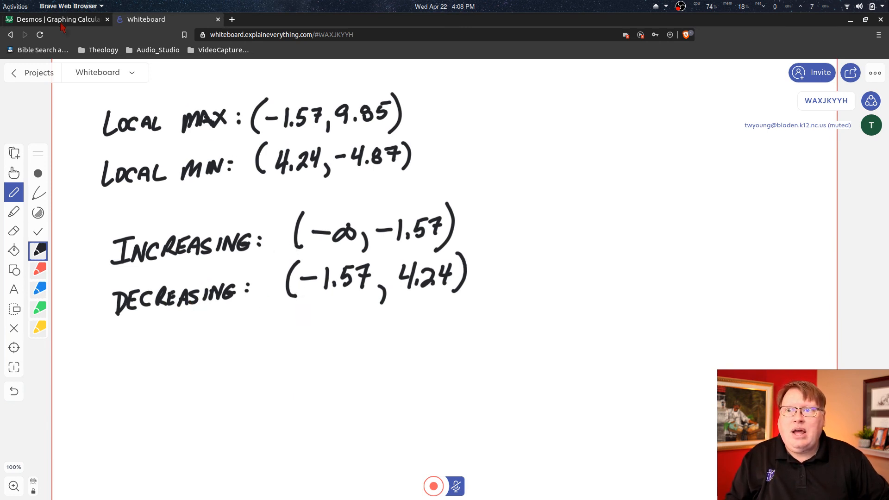
{"action": "mouse_move", "coordinate": [56, 18]}
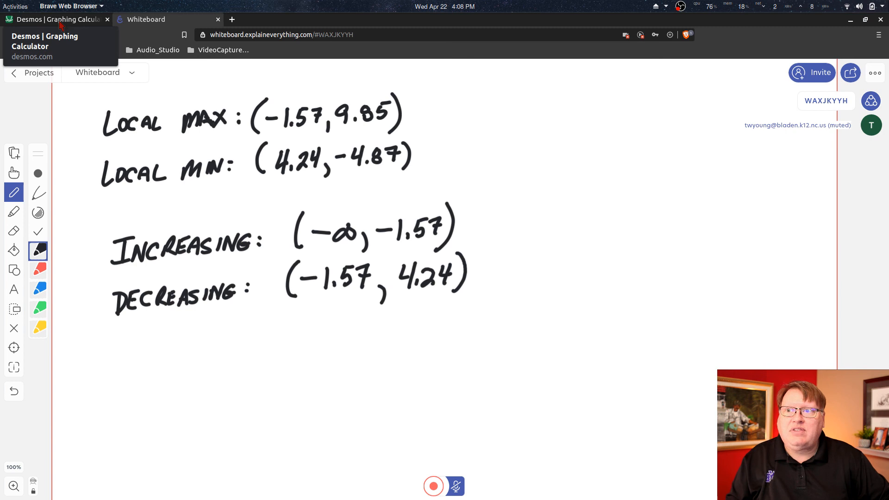
Bring the Desmos cubic back to check the rise after the minimum at (4.239, -4.873)
{"action": "left_click", "coordinate": [57, 19]}
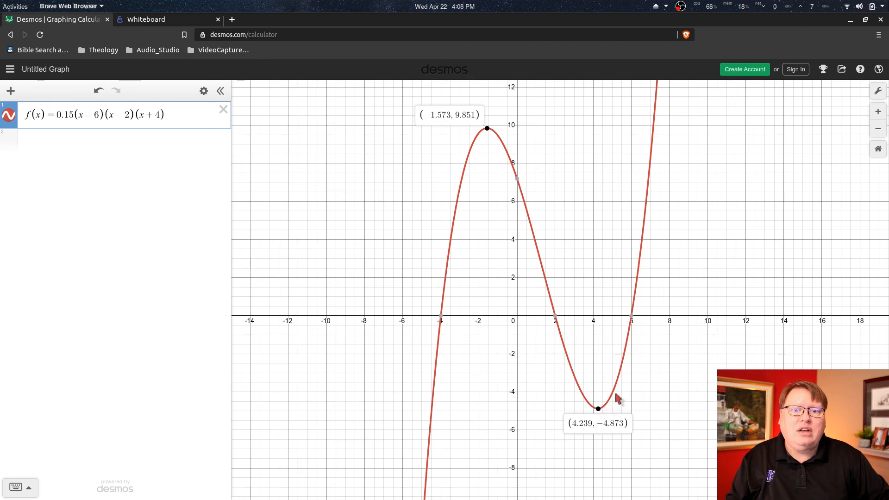
{"action": "mouse_move", "coordinate": [634, 334]}
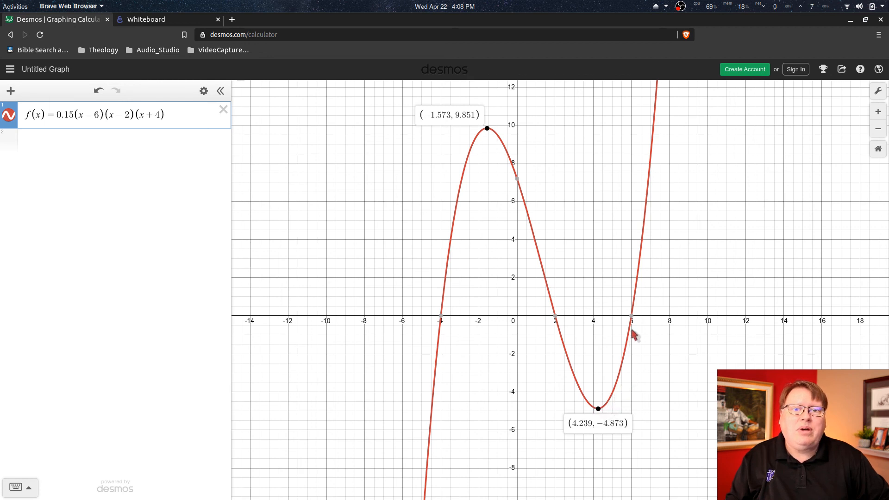
{"action": "mouse_move", "coordinate": [640, 270]}
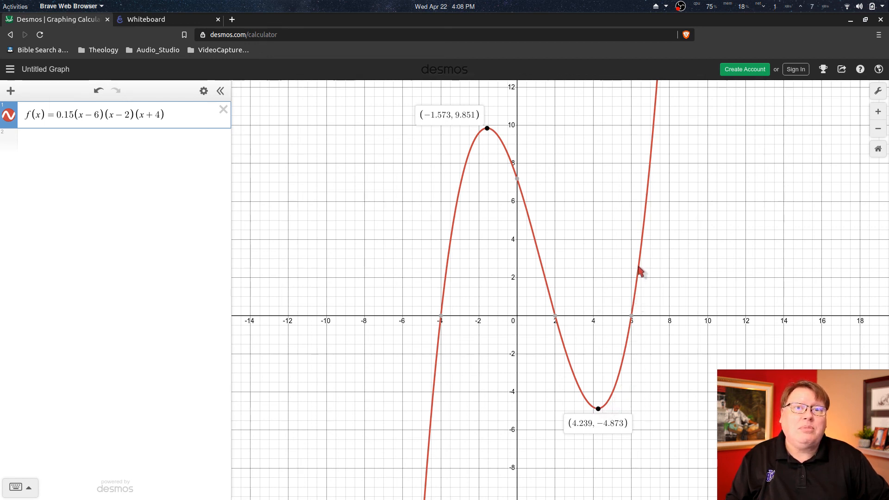
{"action": "mouse_move", "coordinate": [651, 241]}
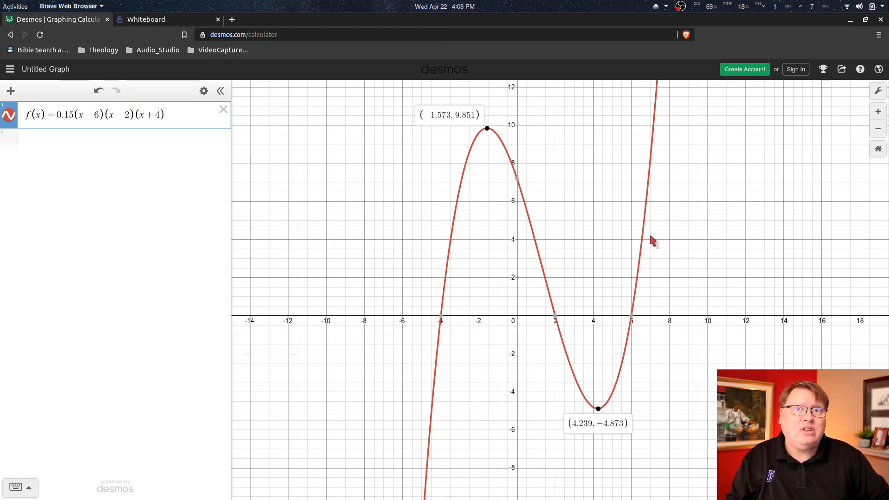
{"action": "mouse_move", "coordinate": [636, 244]}
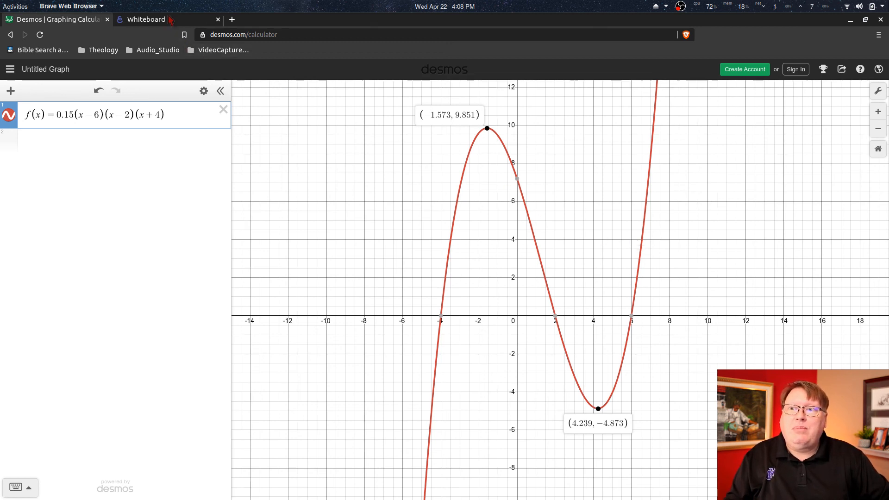
Handwrite the second increasing interval "& (4.24, +∞" after the first one
{"action": "left_click", "coordinate": [146, 19]}
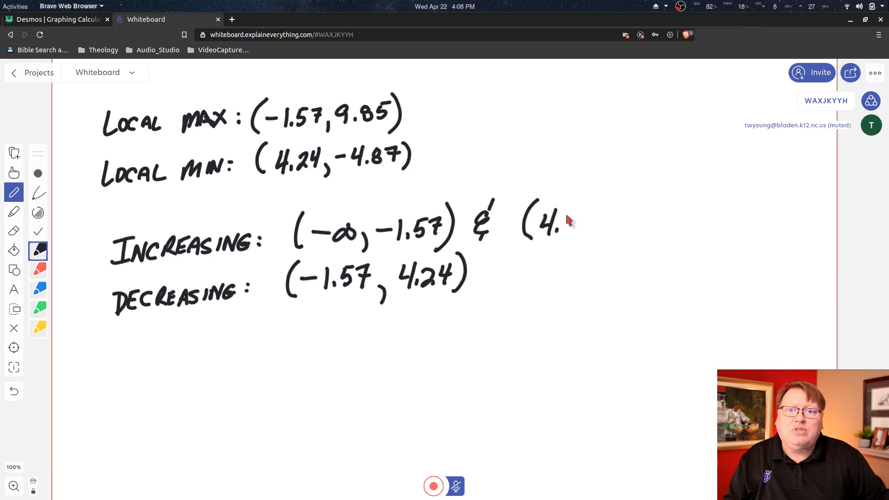
{"action": "left_click_drag", "start_coordinate": [561, 227], "coordinate": [601, 247]}
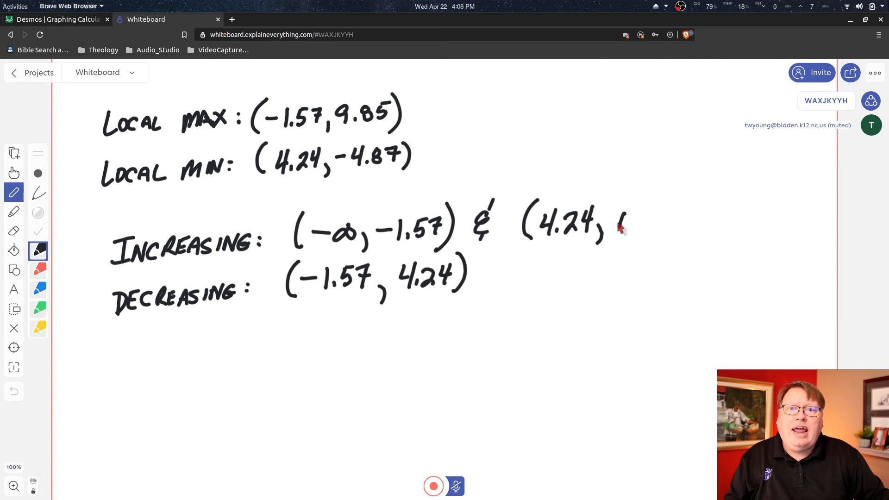
{"action": "left_click_drag", "start_coordinate": [615, 227], "coordinate": [652, 221]}
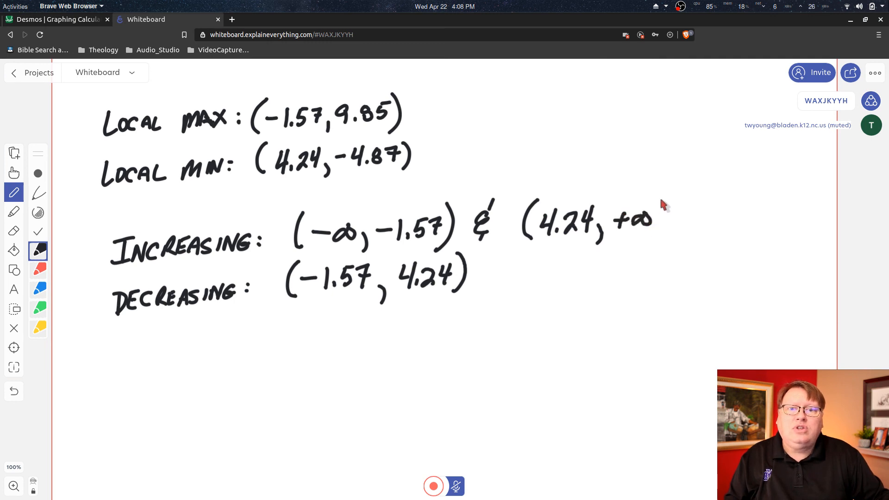